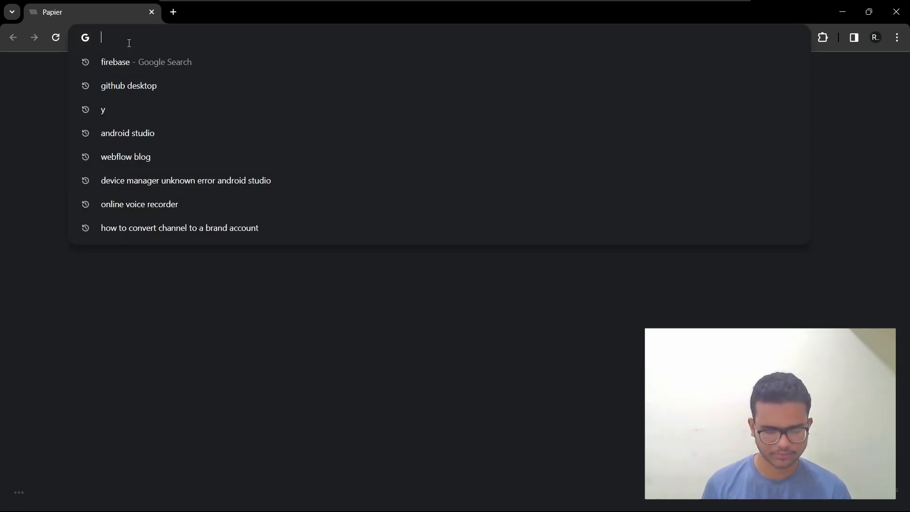
# - Search Google for 'firebase pricing'
pyautogui.write('firebase pric')
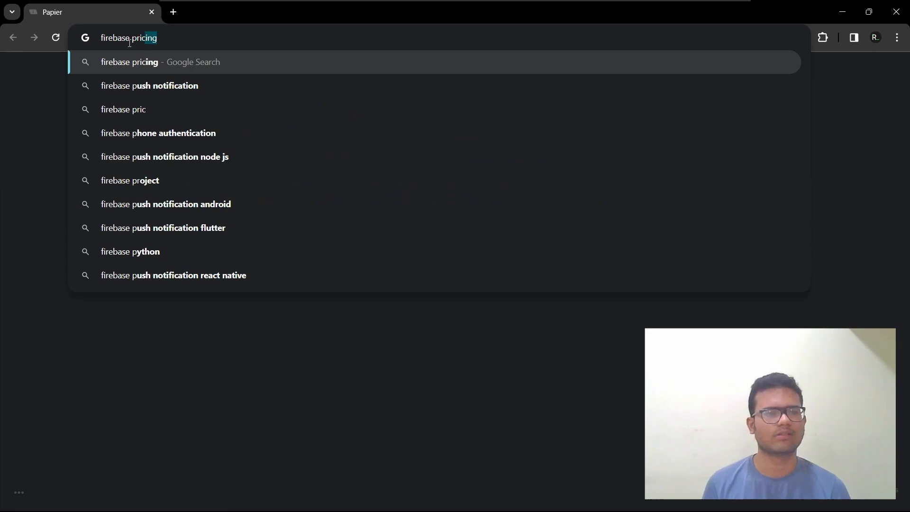
pyautogui.press('Enter')
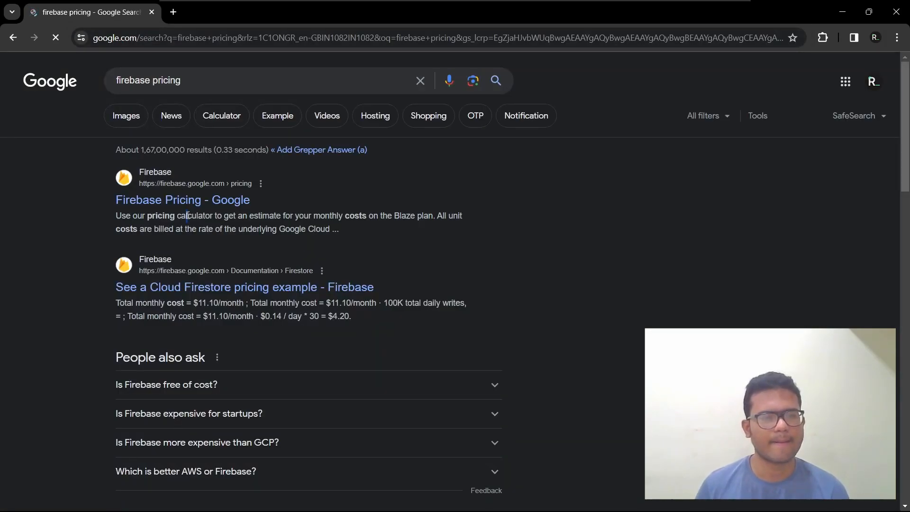
# - Open Firebase's official pricing page and browse the Spark versus Blaze plan table
pyautogui.click(159, 200)
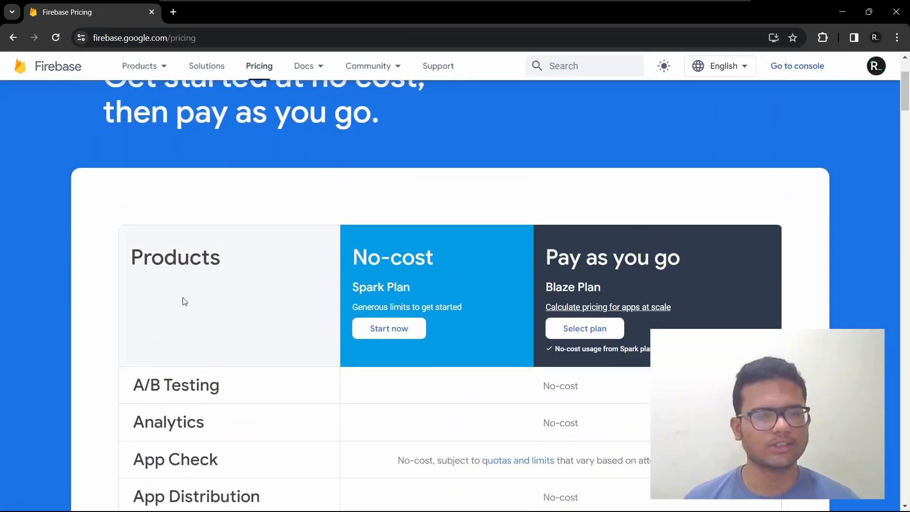
pyautogui.scroll(-3)
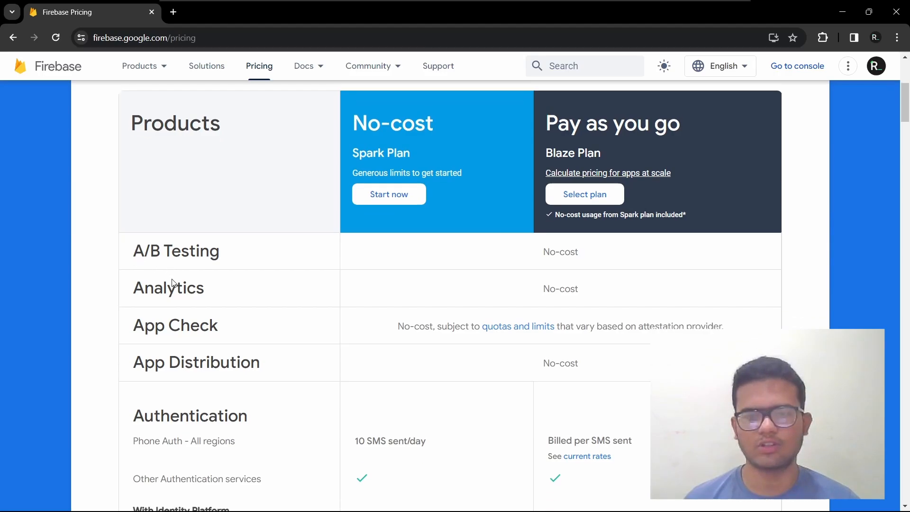
pyautogui.scroll(-3)
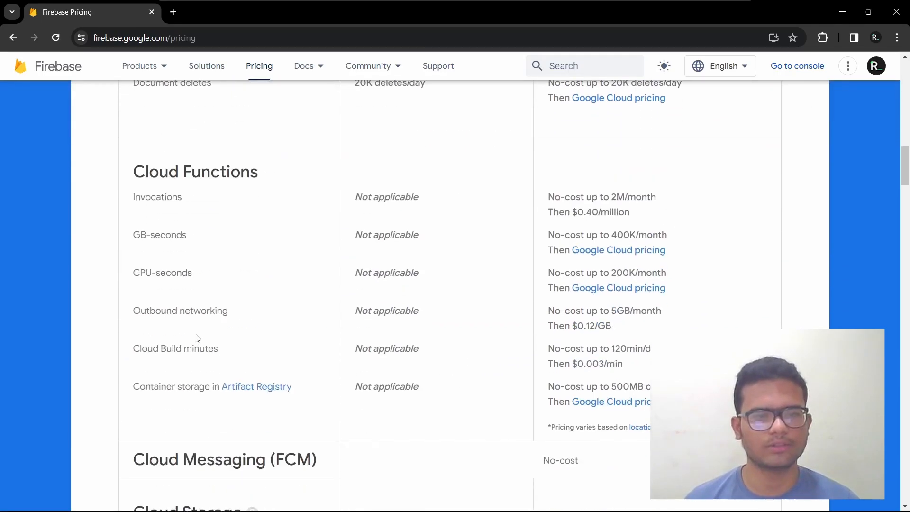
pyautogui.scroll(-3)
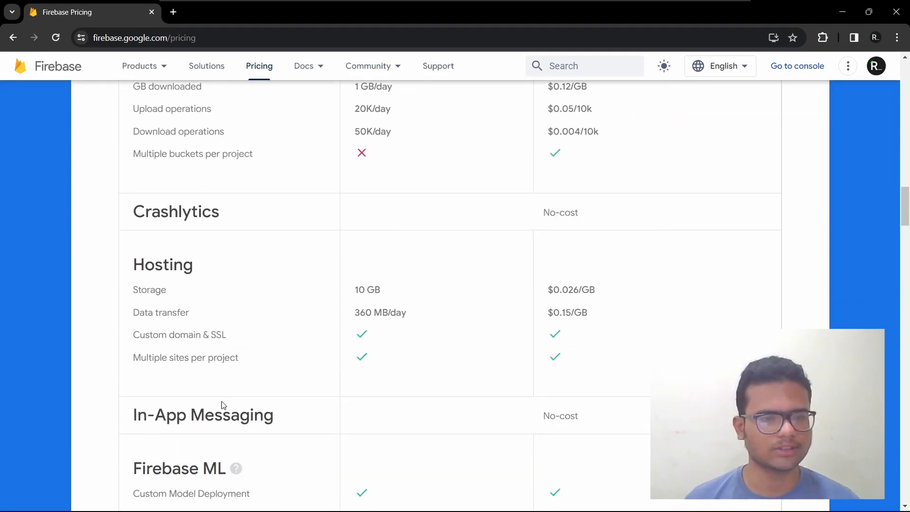
pyautogui.scroll(3)
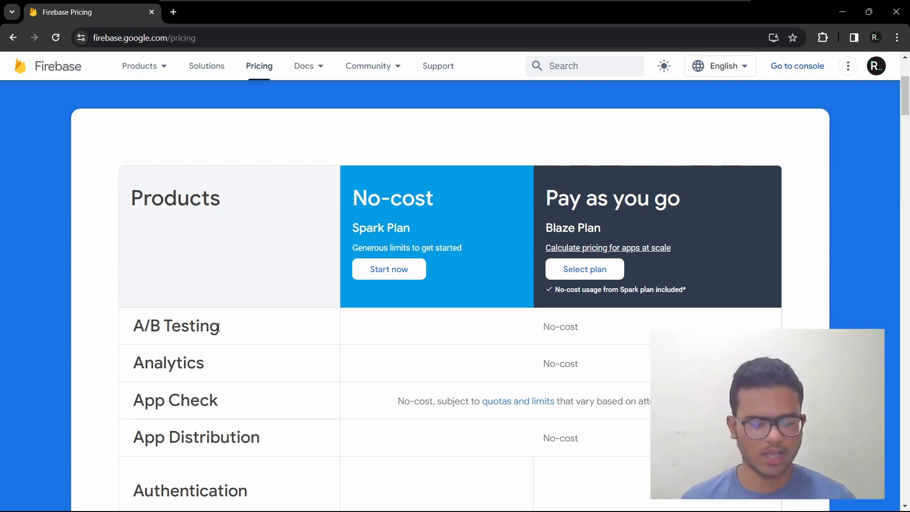
pyautogui.moveTo(244, 307)
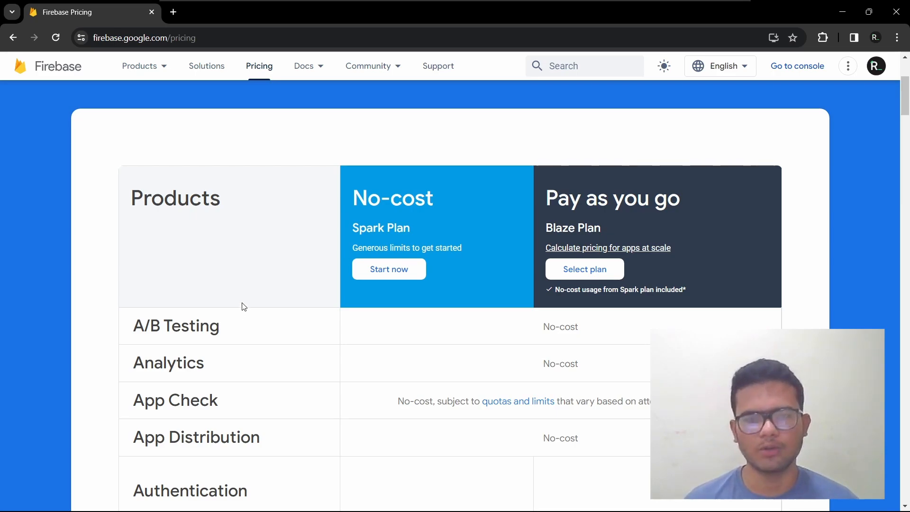
pyautogui.moveTo(233, 311)
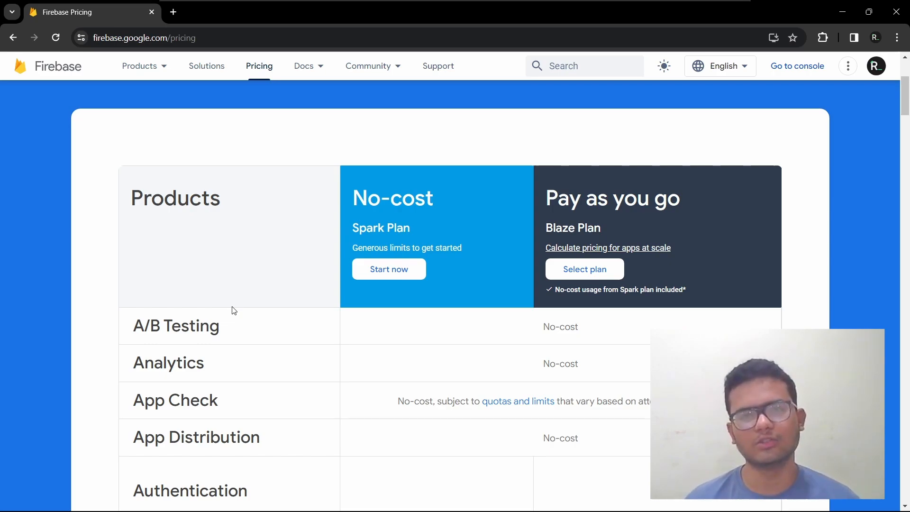
pyautogui.moveTo(236, 310)
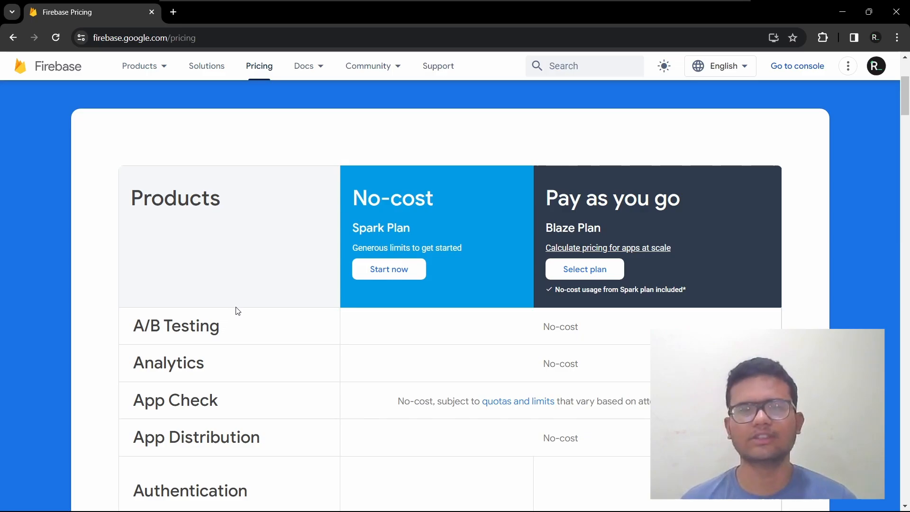
pyautogui.scroll(-3)
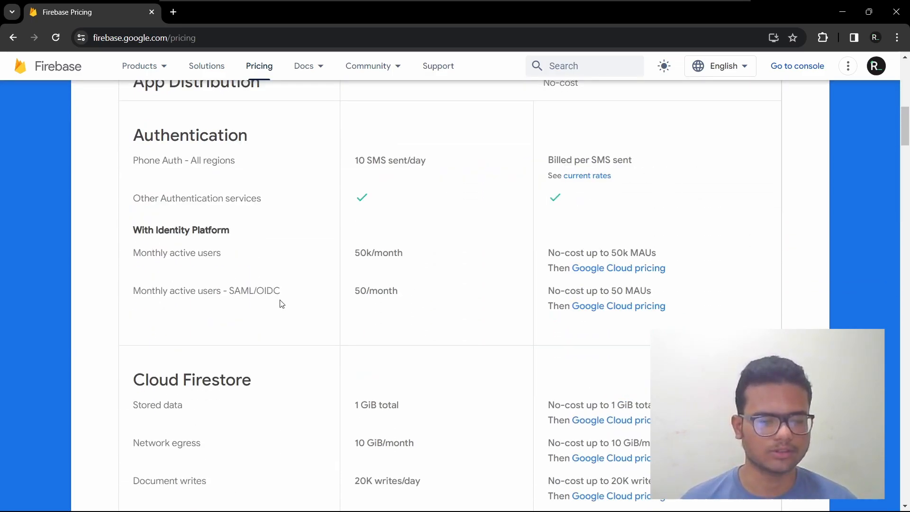
pyautogui.scroll(-3)
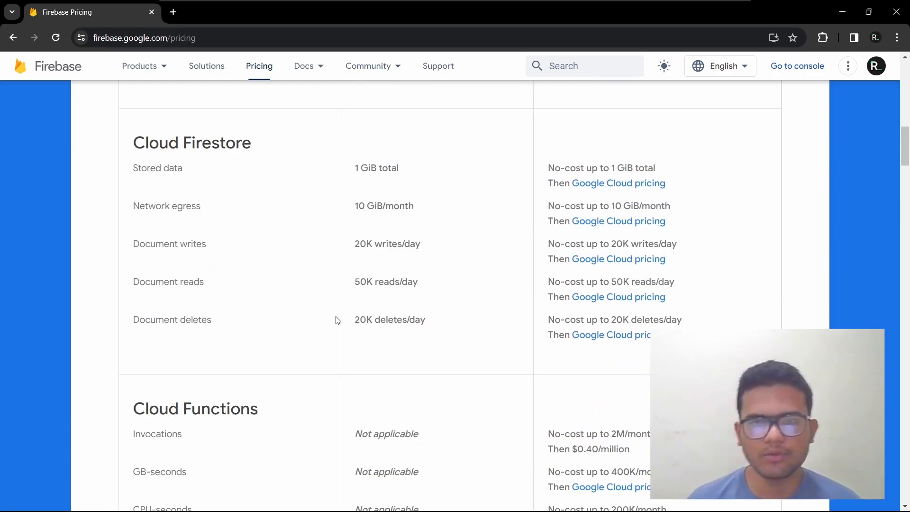
pyautogui.moveTo(307, 317)
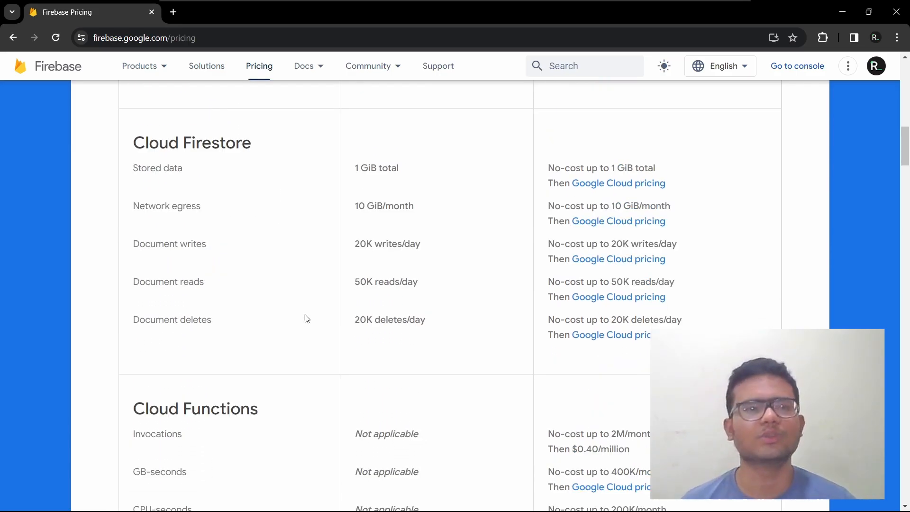
pyautogui.scroll(3)
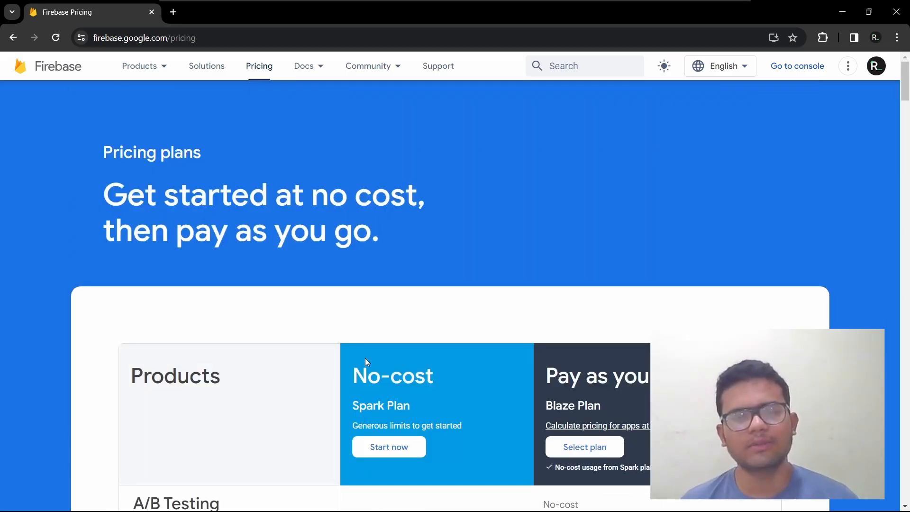
pyautogui.scroll(-3)
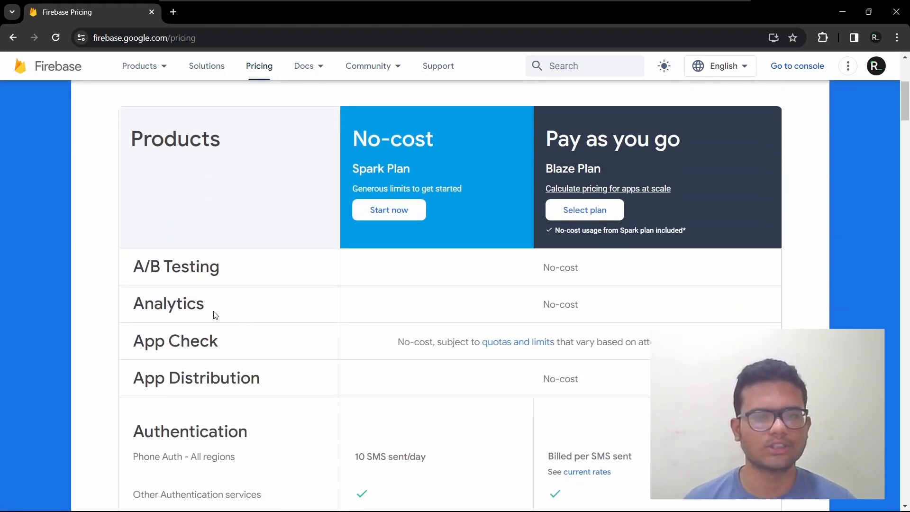
pyautogui.scroll(-3)
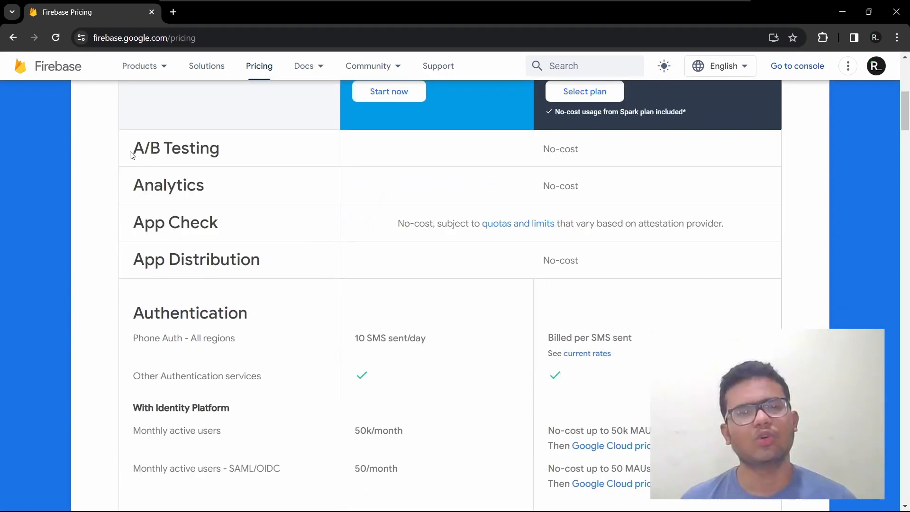
pyautogui.moveTo(219, 202)
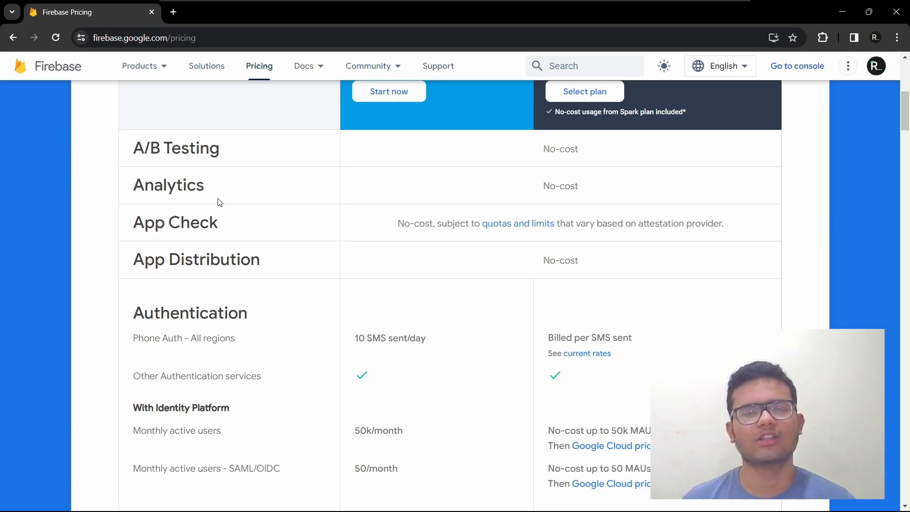
pyautogui.moveTo(227, 197)
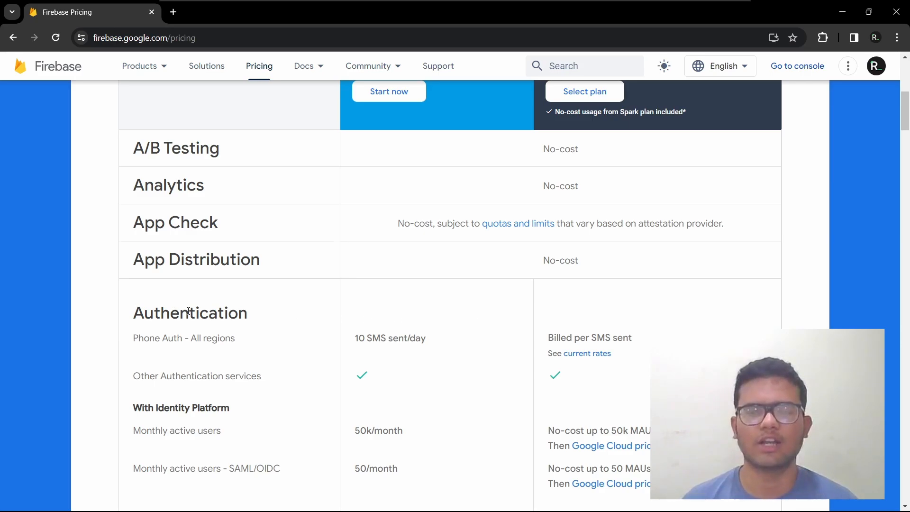
pyautogui.moveTo(642, 285)
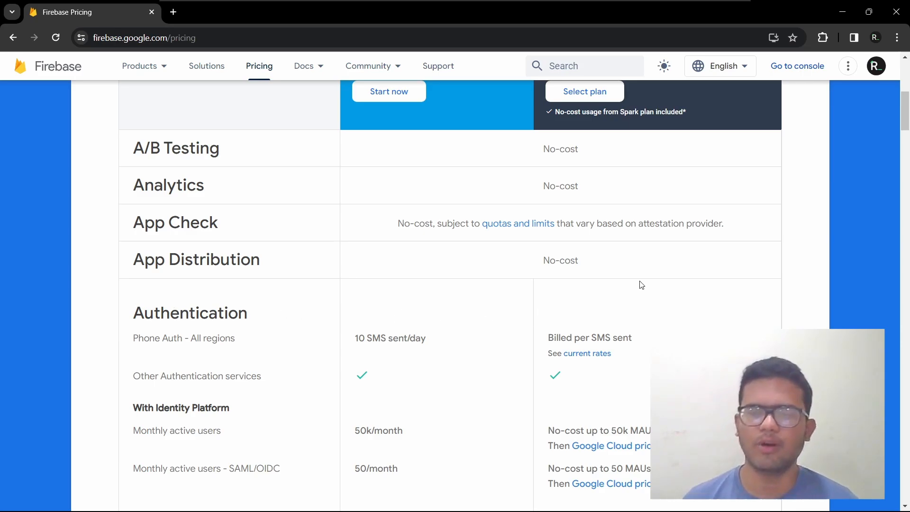
pyautogui.moveTo(326, 367)
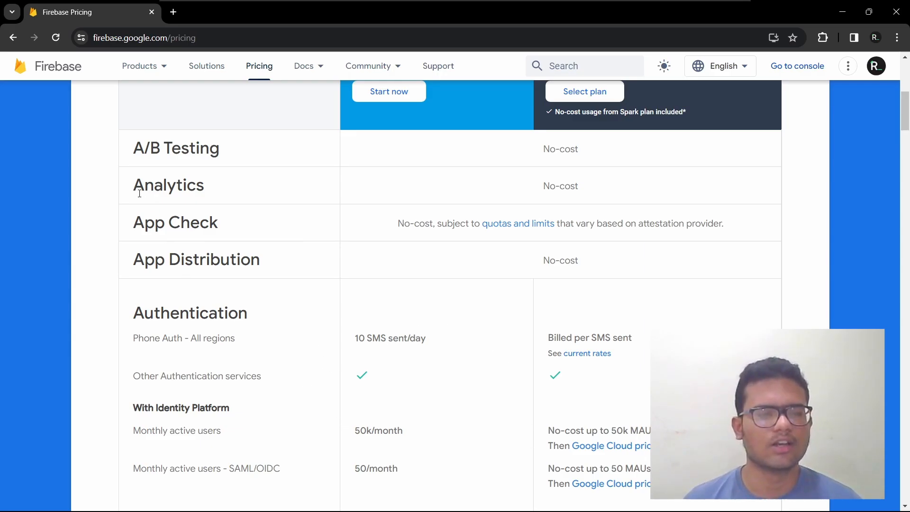
pyautogui.doubleClick(169, 304)
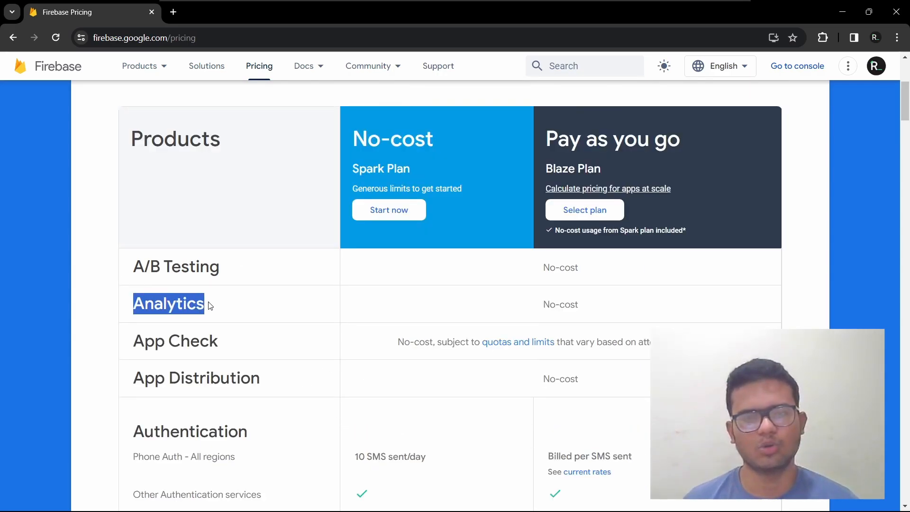
pyautogui.moveTo(234, 300)
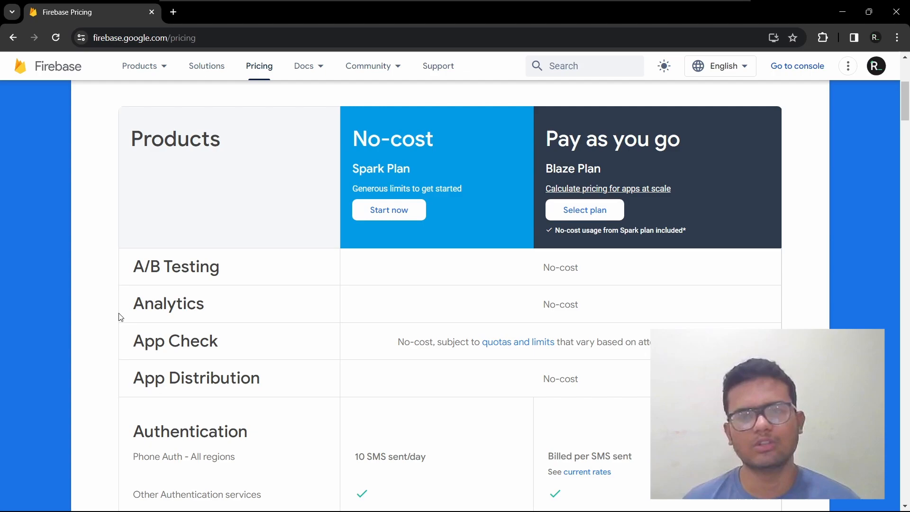
pyautogui.moveTo(128, 307)
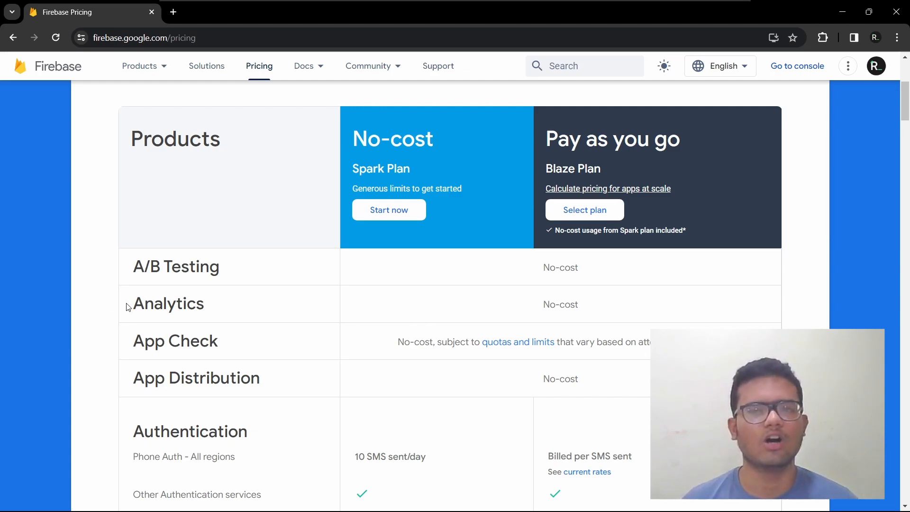
pyautogui.moveTo(181, 329)
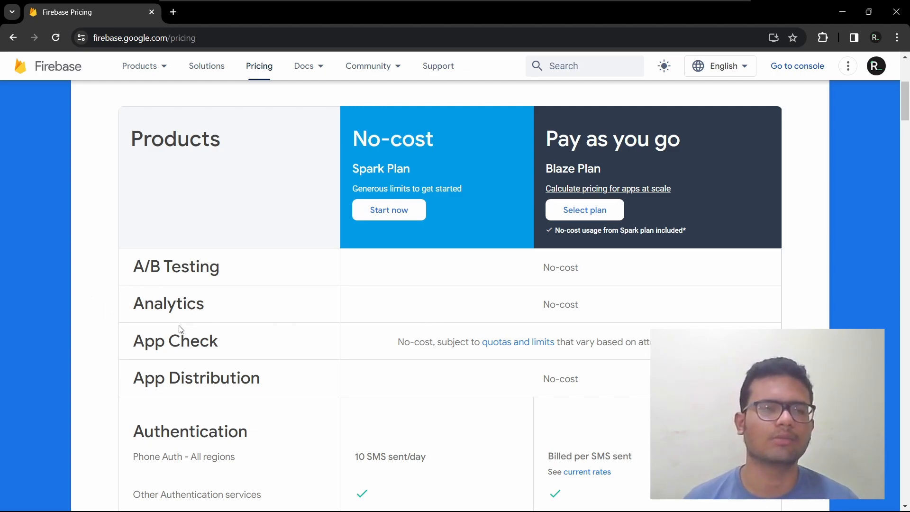
pyautogui.moveTo(124, 321)
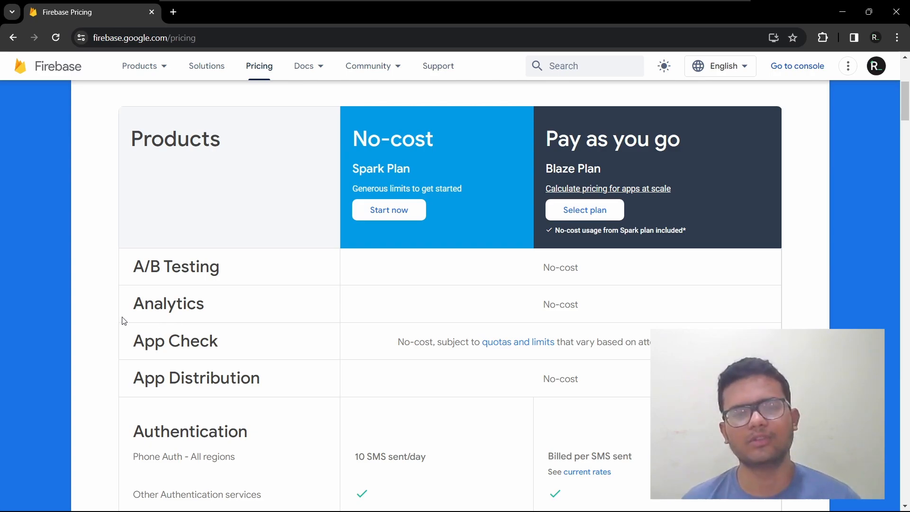
pyautogui.moveTo(220, 321)
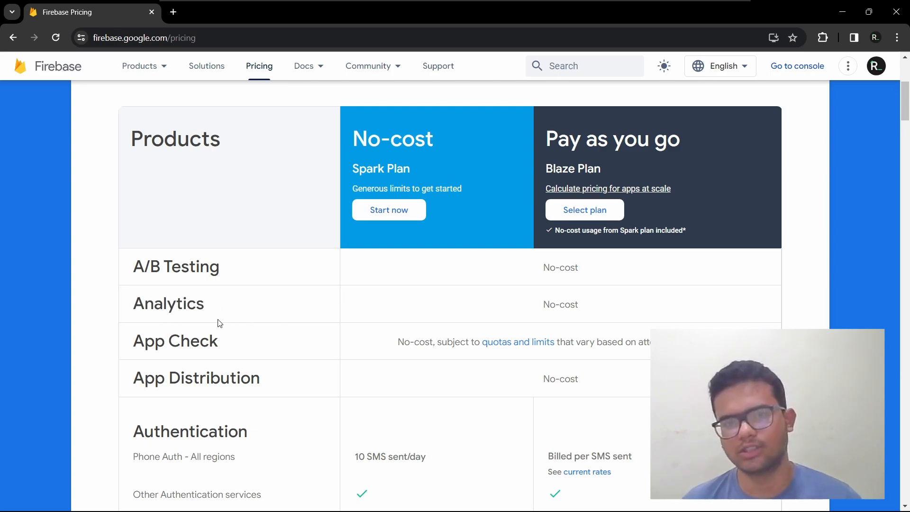
pyautogui.scroll(-3)
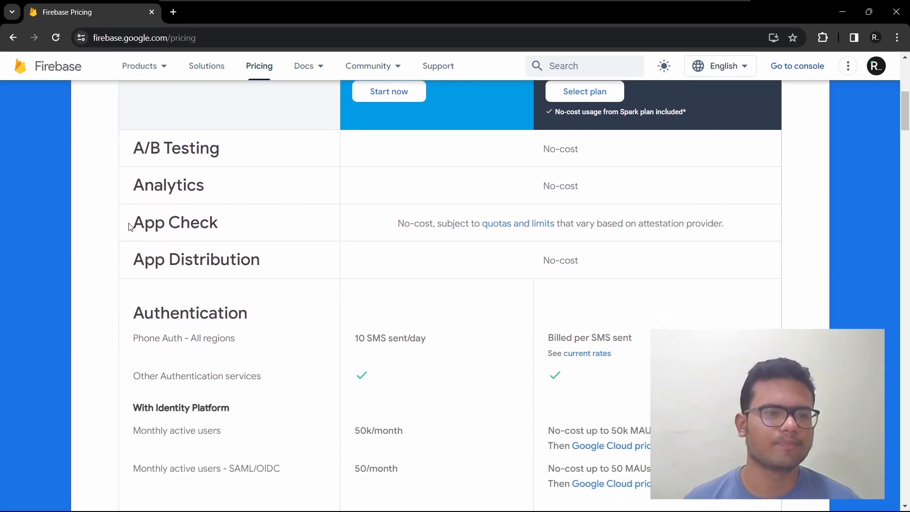
pyautogui.doubleClick(175, 222)
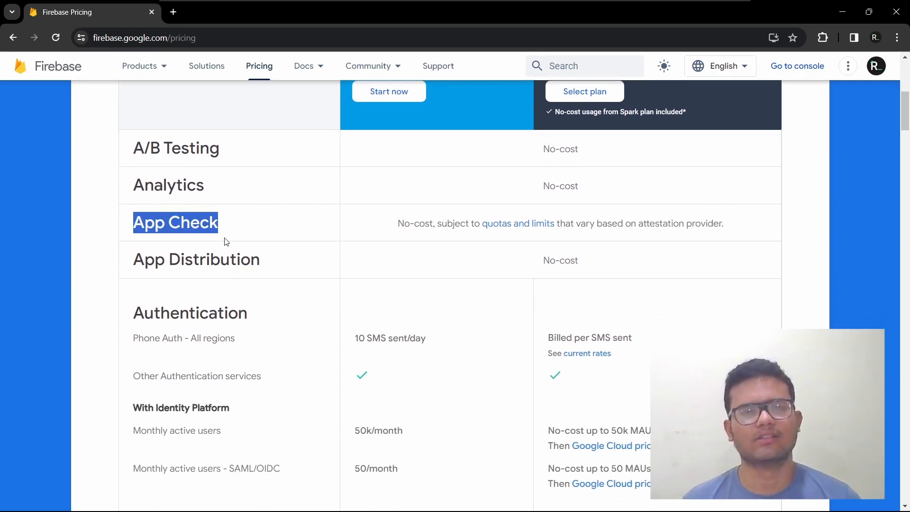
pyautogui.moveTo(215, 243)
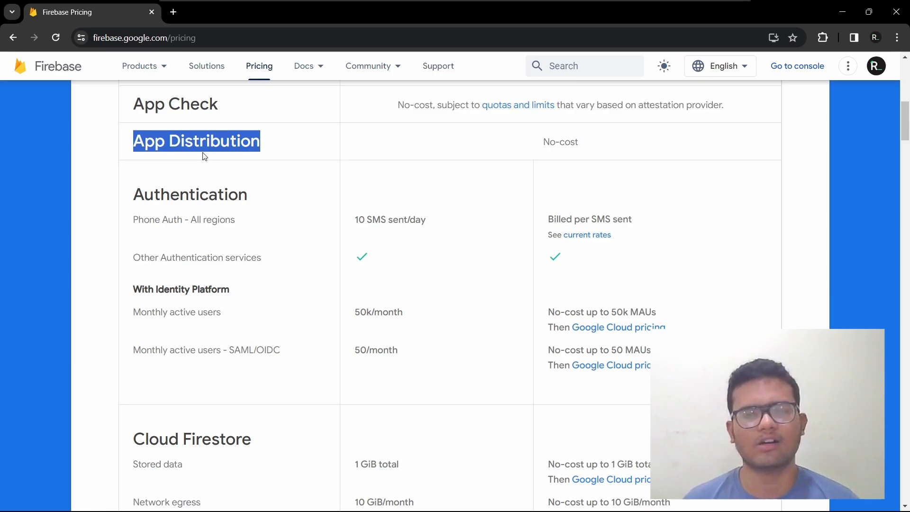
pyautogui.moveTo(194, 167)
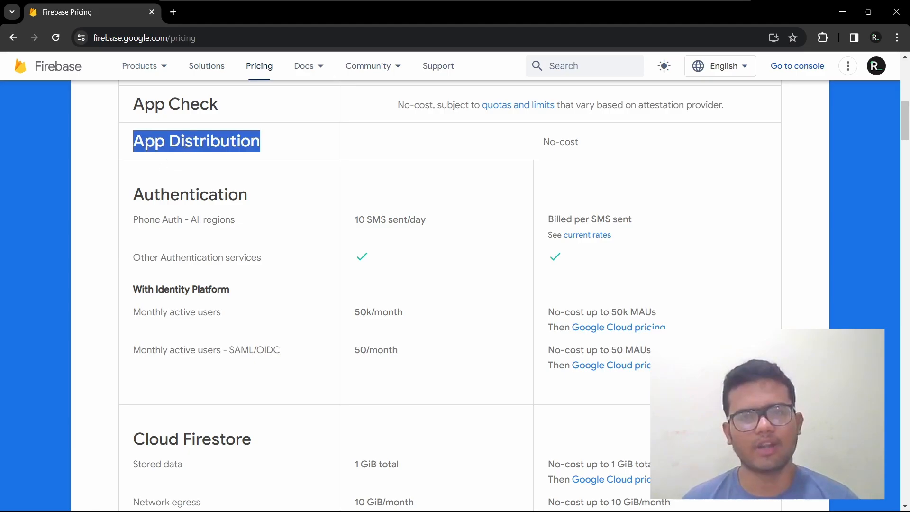
pyautogui.moveTo(190, 170)
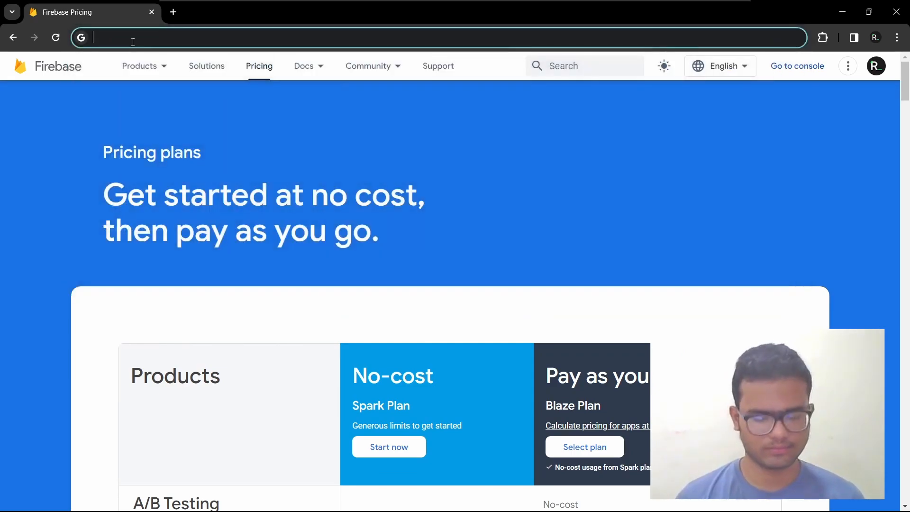
# - Navigate to console.firebase.google.com
pyautogui.write('console.firebase.google.com')
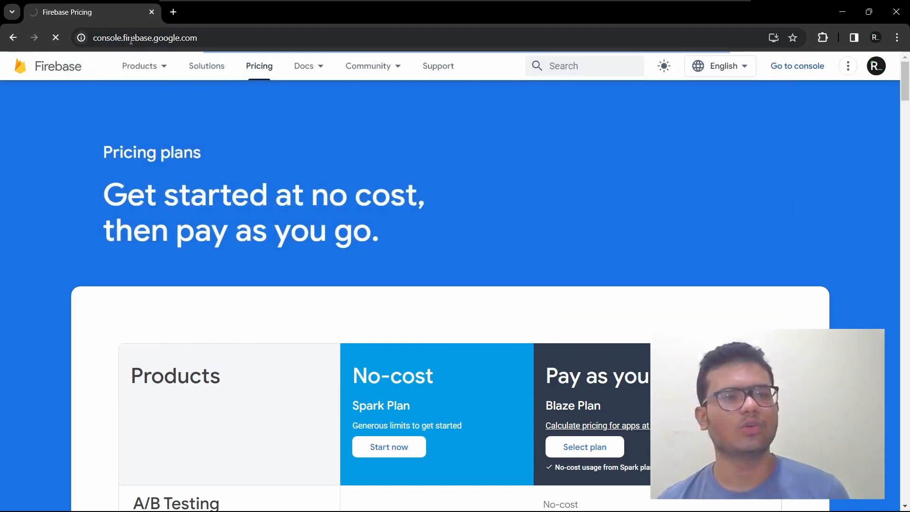
pyautogui.click(798, 66)
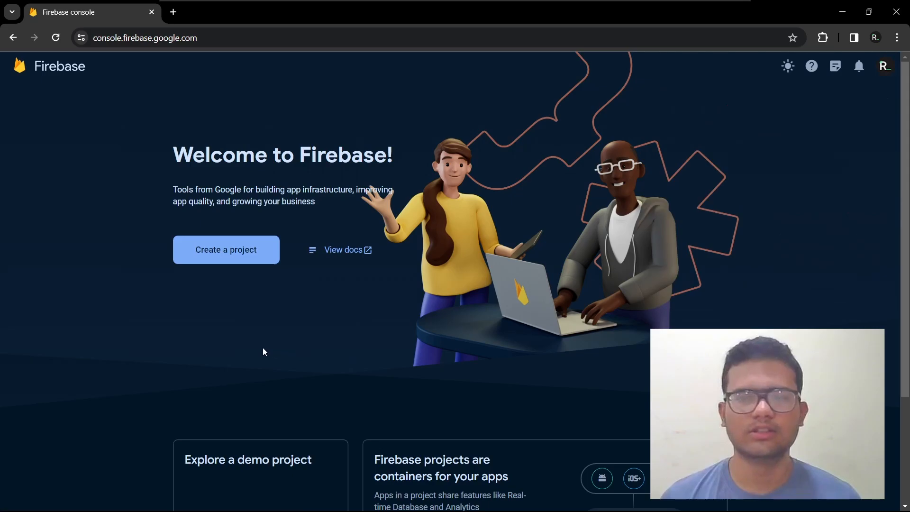
# - Create project FirebaseApp with Google Analytics using Default Account for Firebase
pyautogui.click(226, 250)
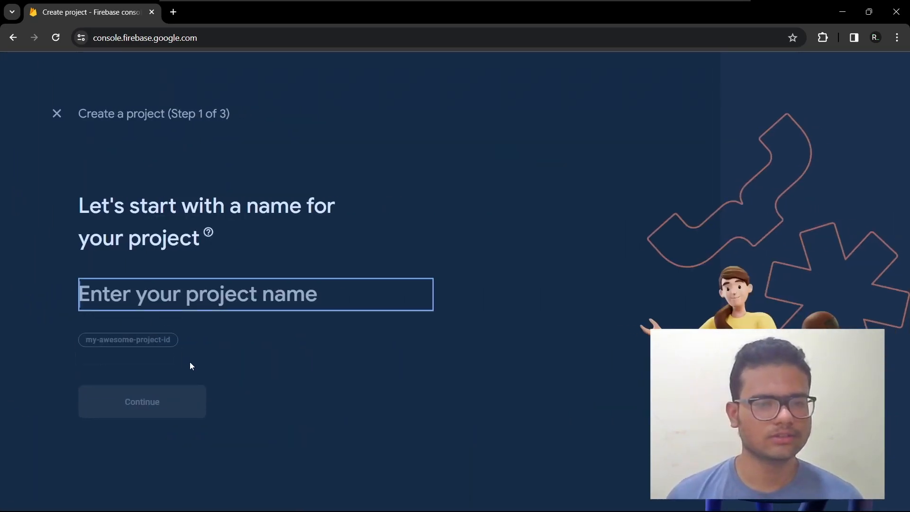
pyautogui.write('FirebaseApp')
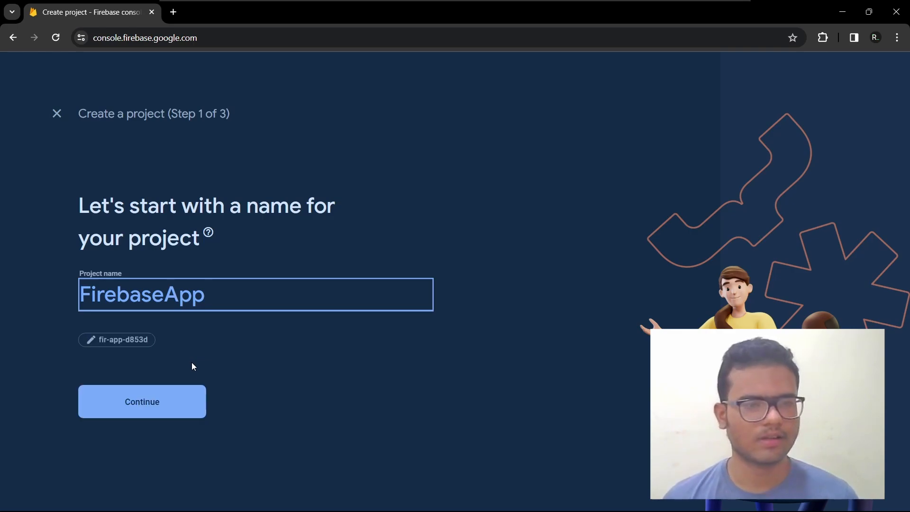
pyautogui.click(142, 402)
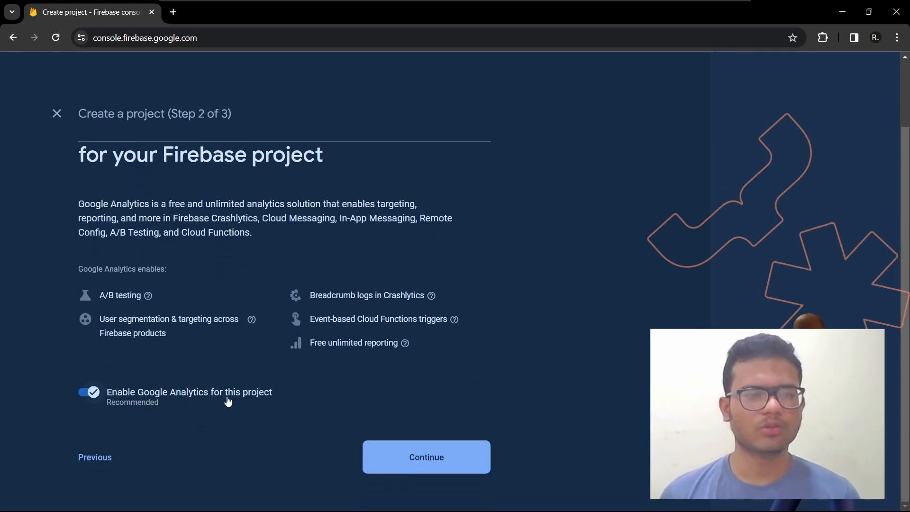
pyautogui.click(427, 457)
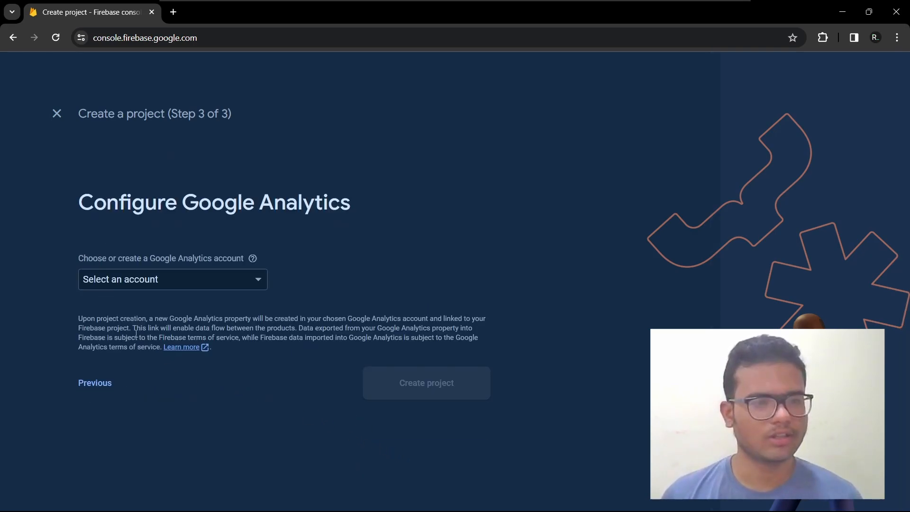
pyautogui.click(173, 279)
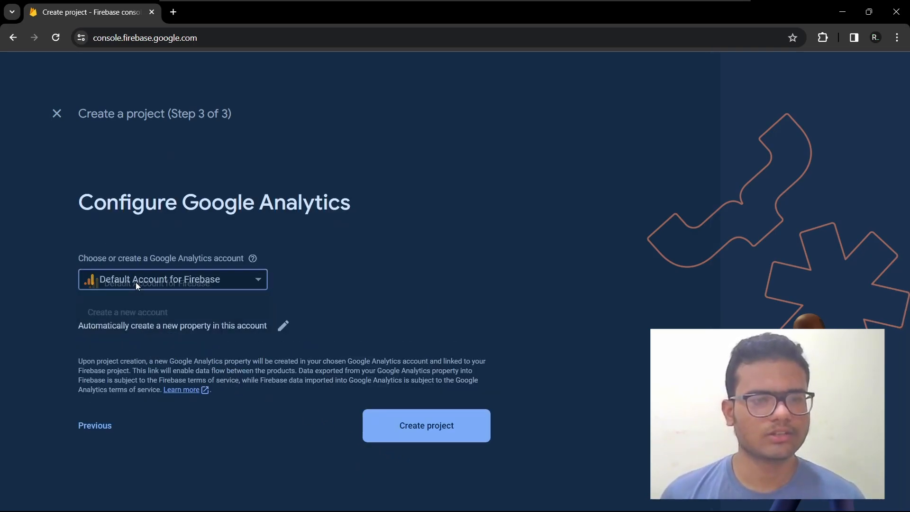
pyautogui.click(172, 280)
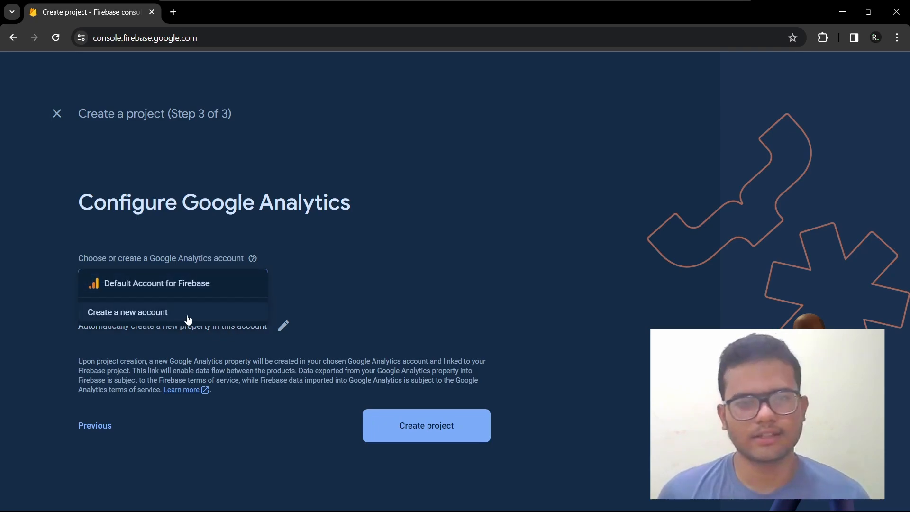
pyautogui.moveTo(340, 350)
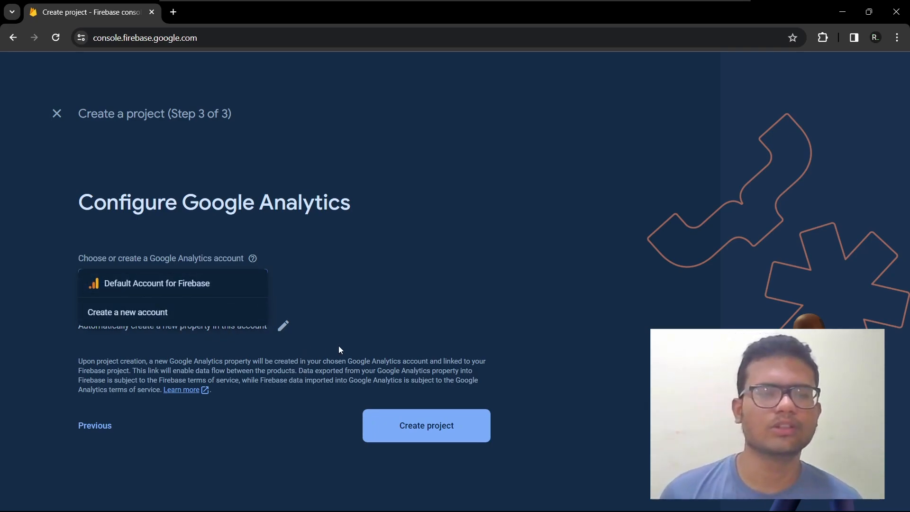
pyautogui.moveTo(173, 354)
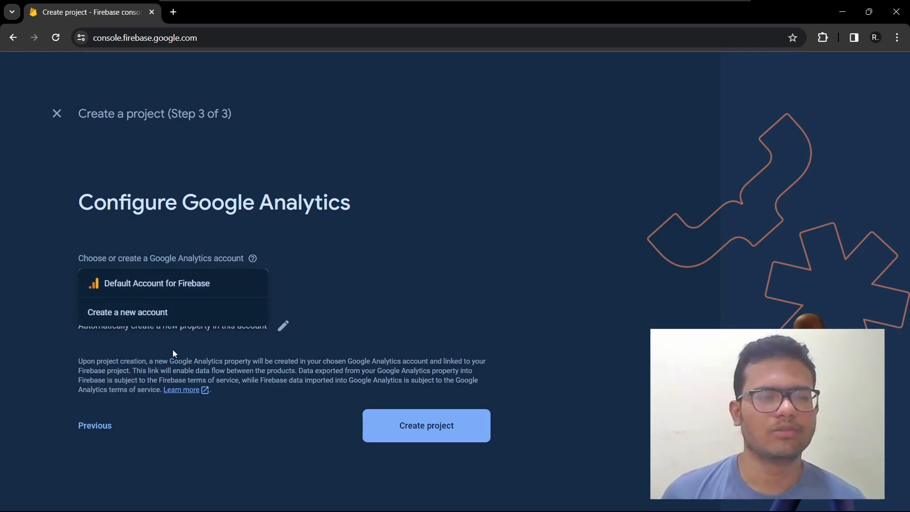
pyautogui.moveTo(235, 288)
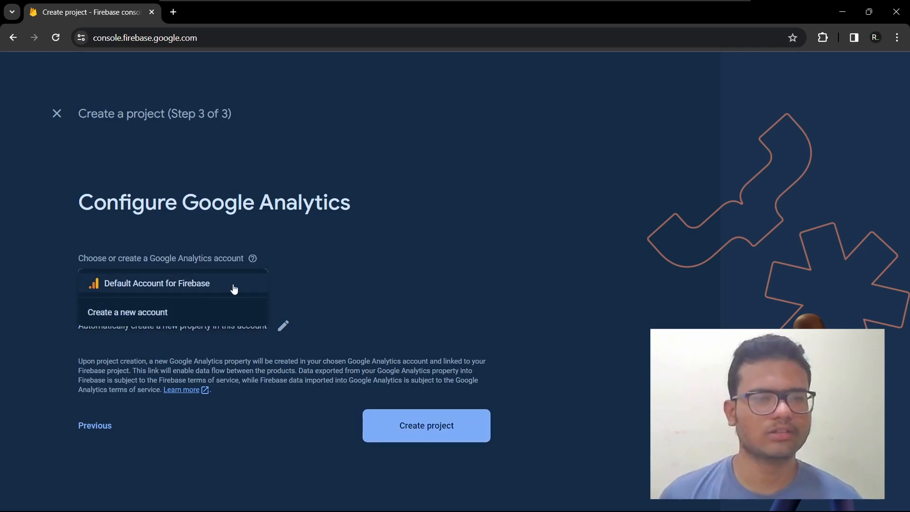
pyautogui.click(427, 425)
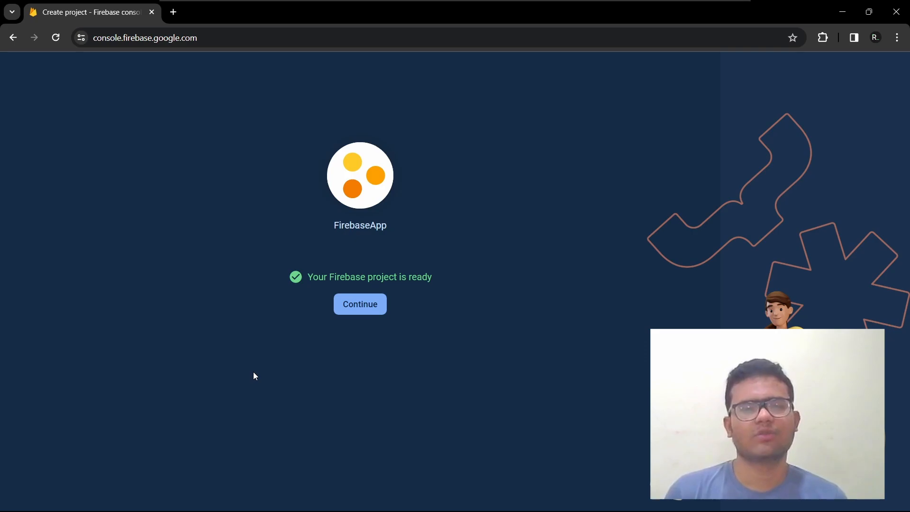
# - Enter the FirebaseApp project overview and choose the Android platform
pyautogui.click(360, 303)
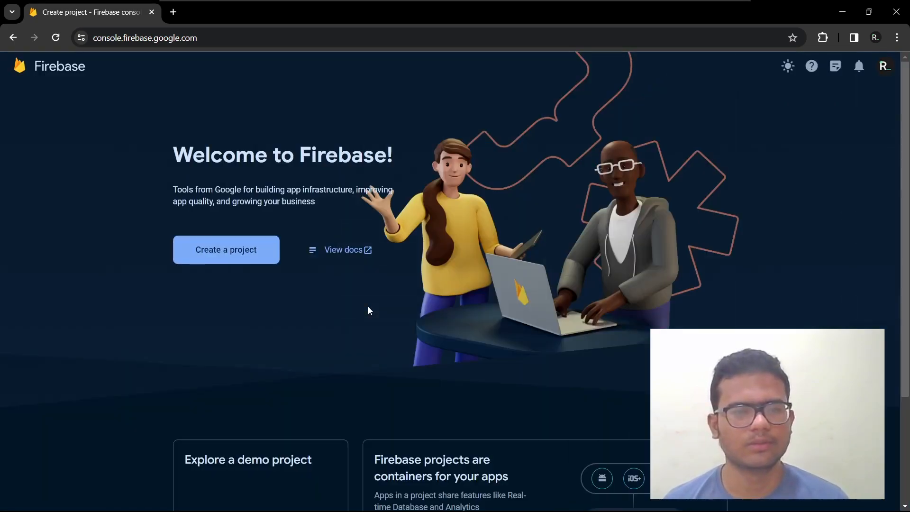
pyautogui.click(226, 250)
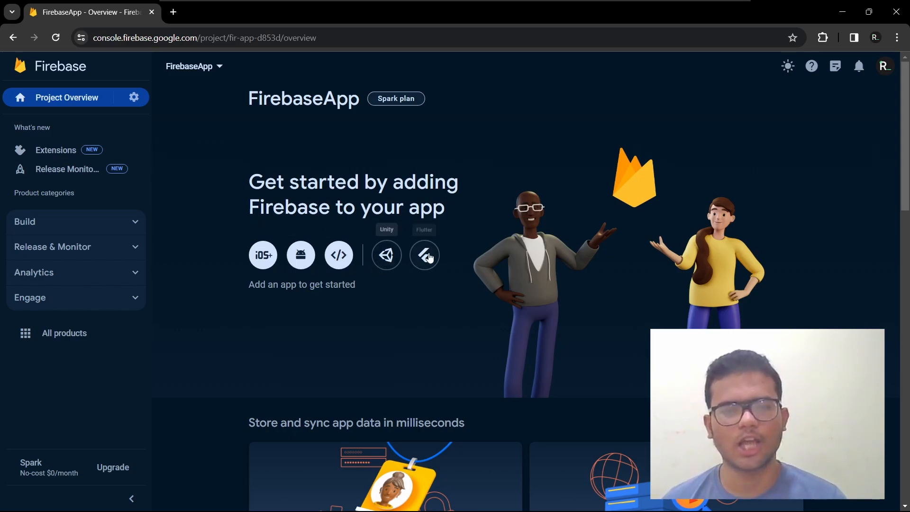
pyautogui.scroll(-3)
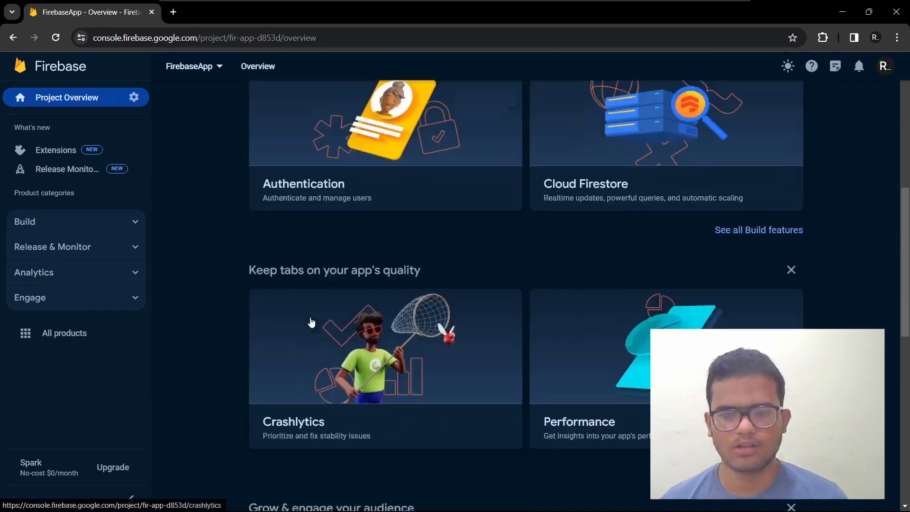
pyautogui.scroll(3)
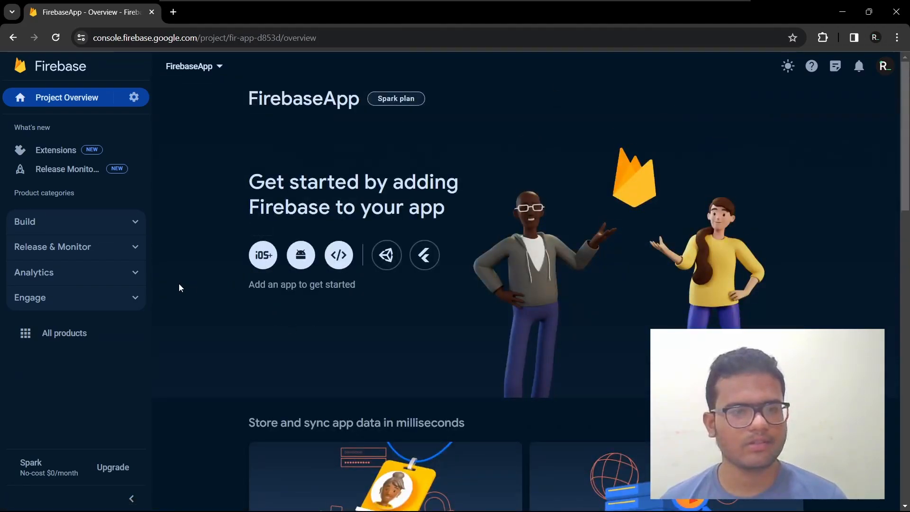
pyautogui.moveTo(317, 120)
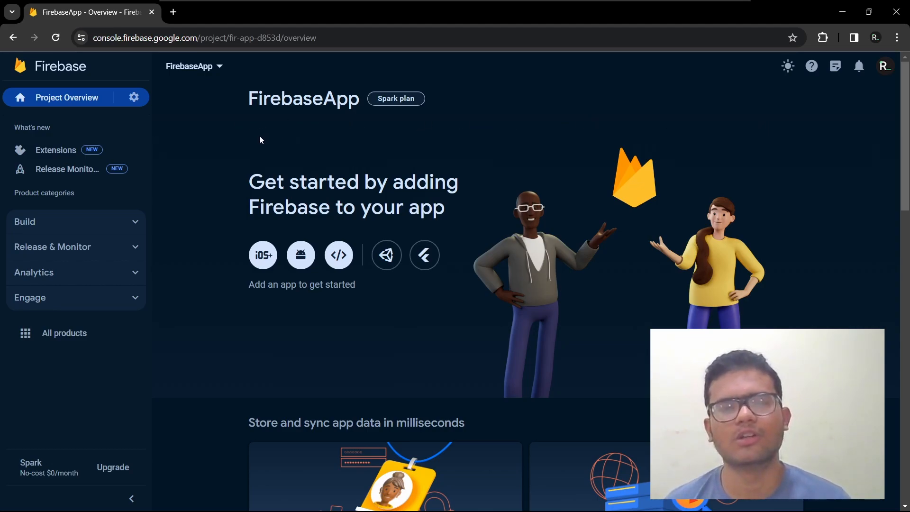
pyautogui.moveTo(329, 139)
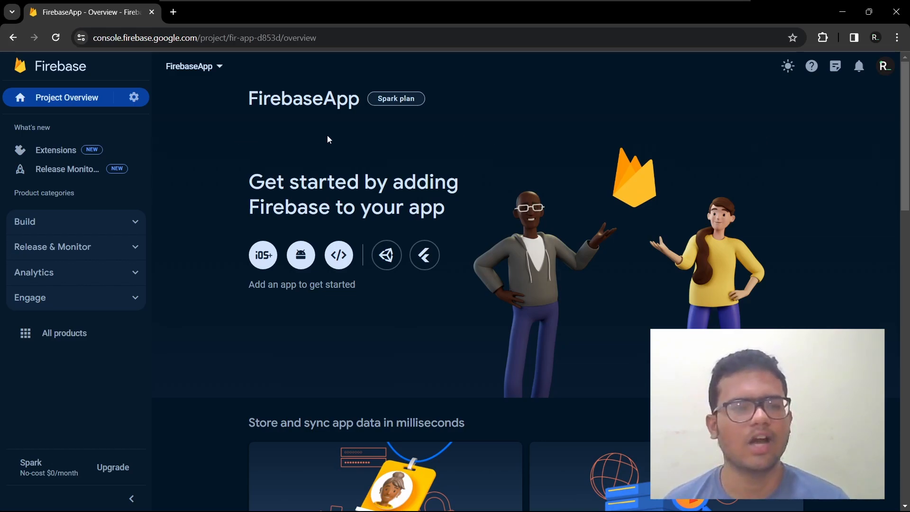
pyautogui.moveTo(319, 148)
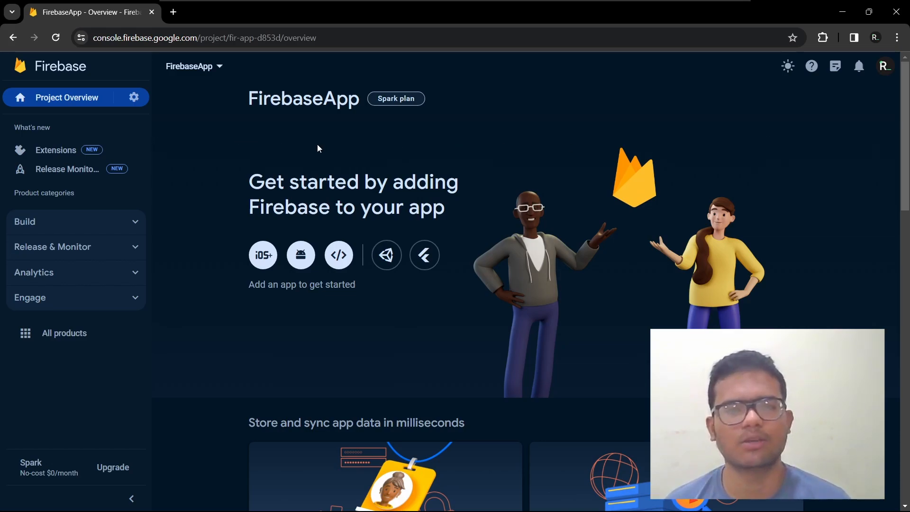
pyautogui.moveTo(262, 300)
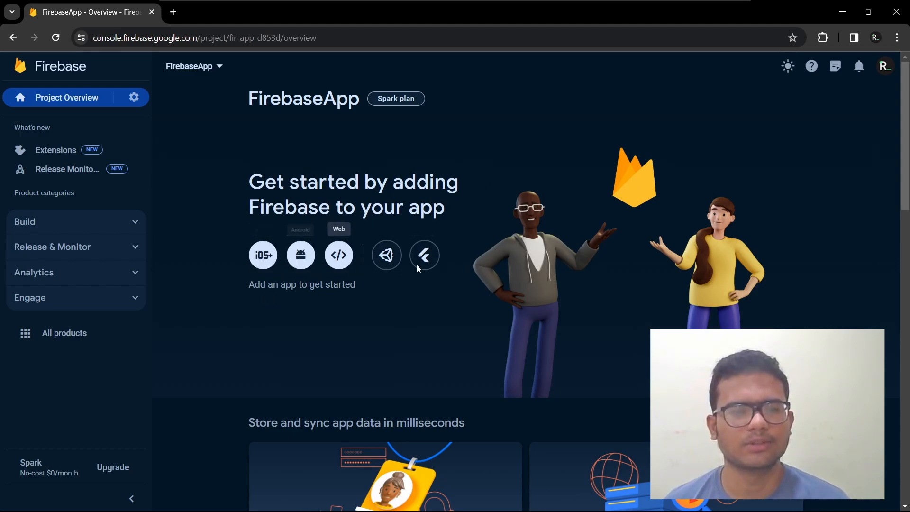
pyautogui.moveTo(316, 311)
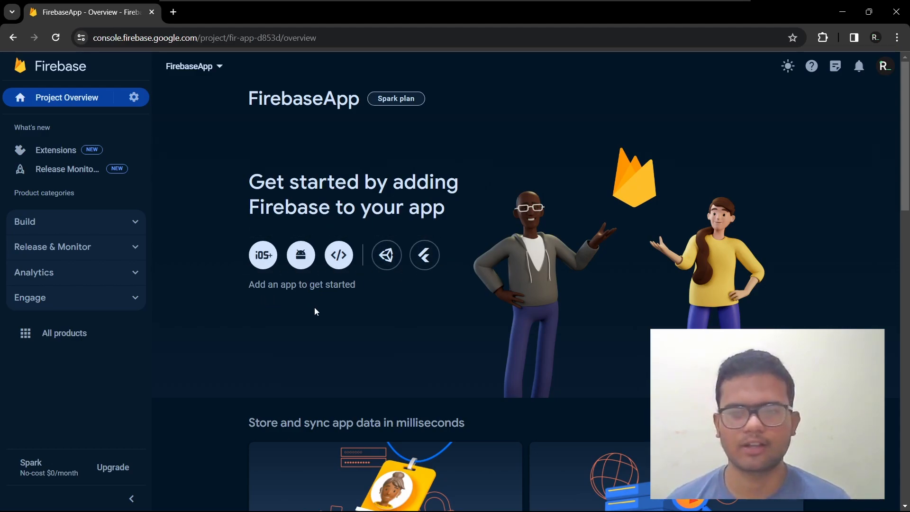
pyautogui.moveTo(300, 264)
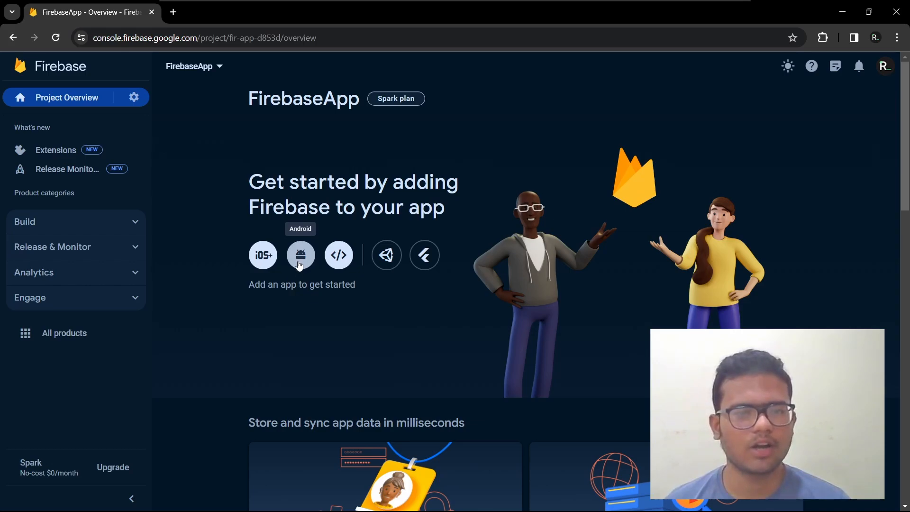
pyautogui.click(301, 255)
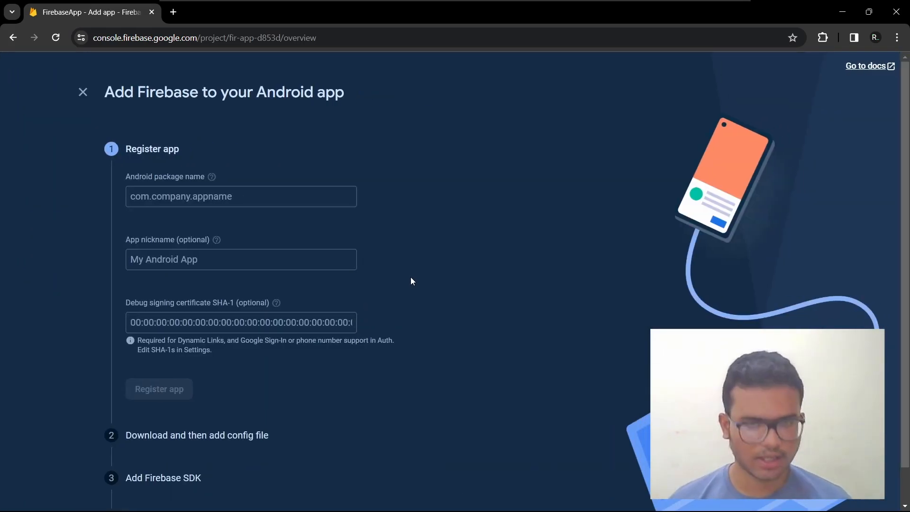
pyautogui.moveTo(407, 276)
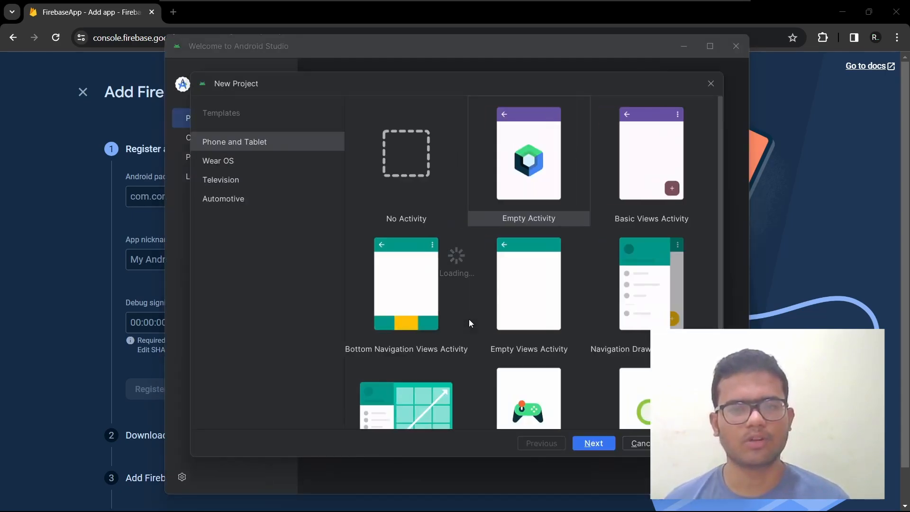
pyautogui.moveTo(479, 153)
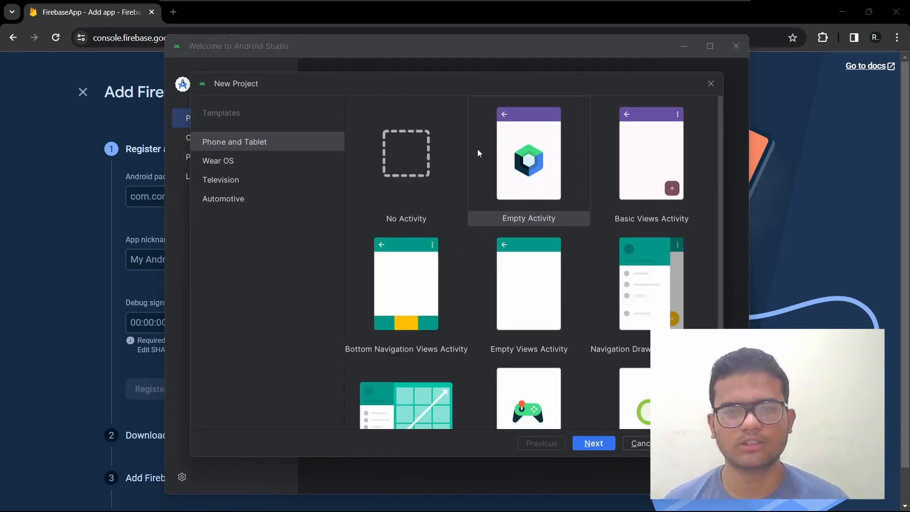
pyautogui.moveTo(532, 175)
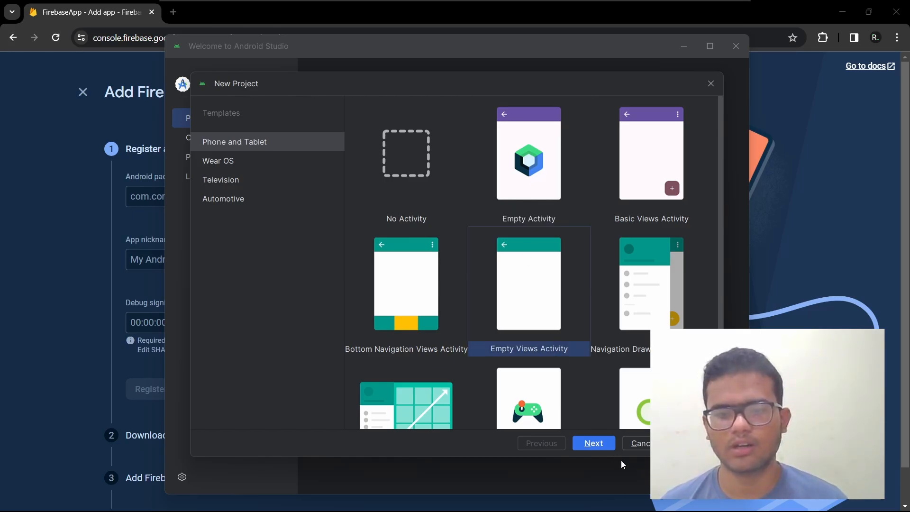
# - Name the Empty Views Activity project FiebaseApp and return to Firebase registration
pyautogui.click(594, 443)
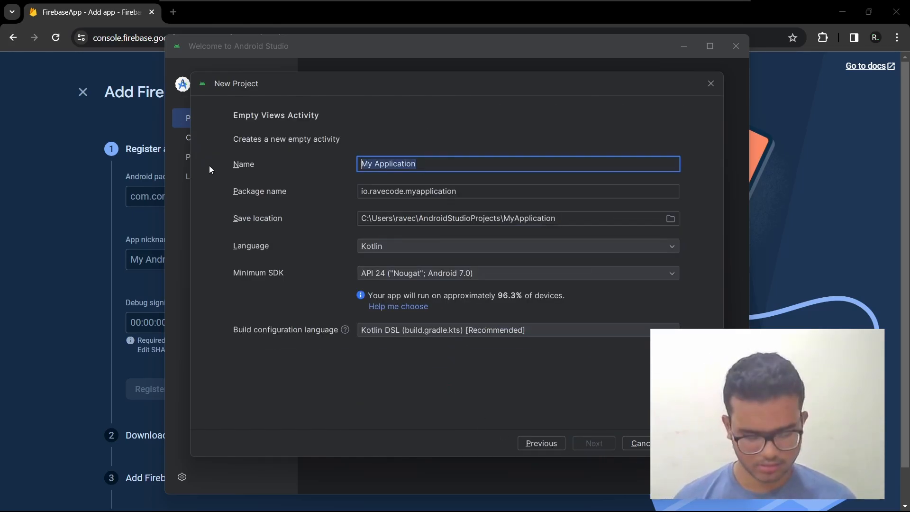
pyautogui.write('FiebaseAPP')
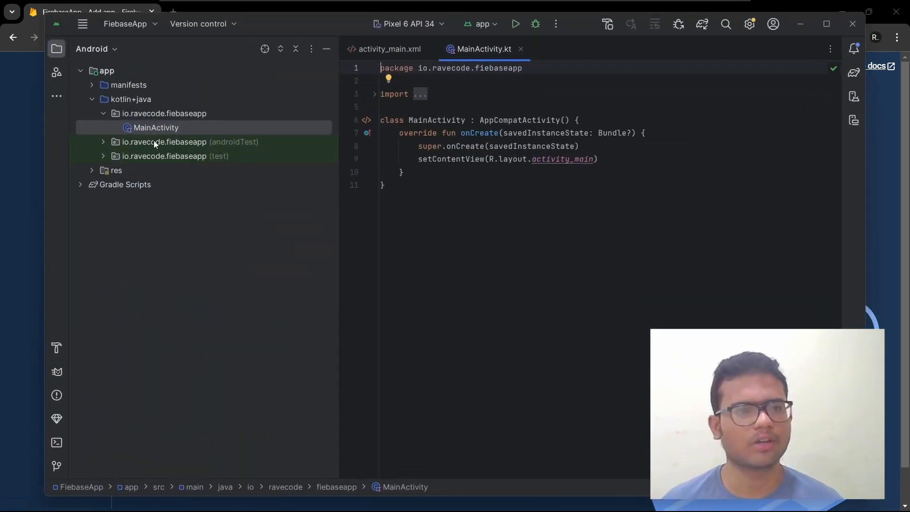
pyautogui.click(128, 85)
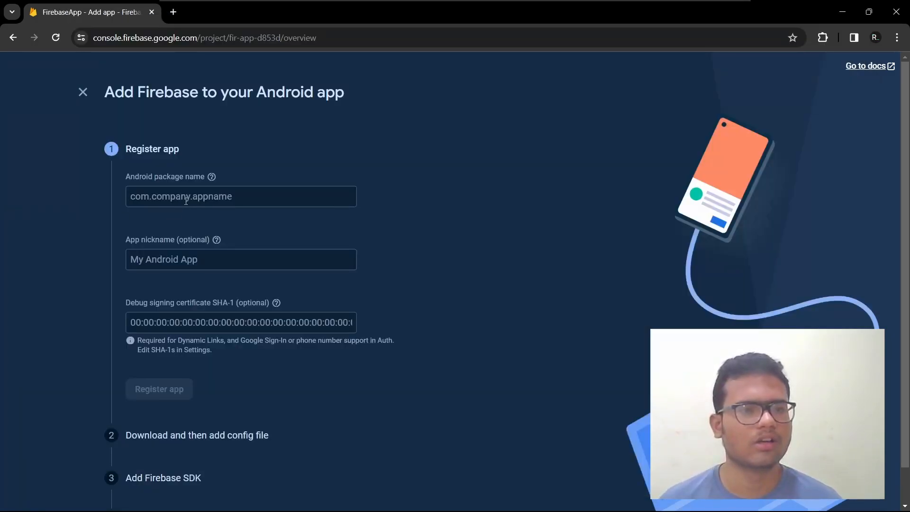
# - Enter package name io.ravecode.fiebaseapp and nickname FirebaseApp
pyautogui.write('io.ravecode.fiebaseapp')
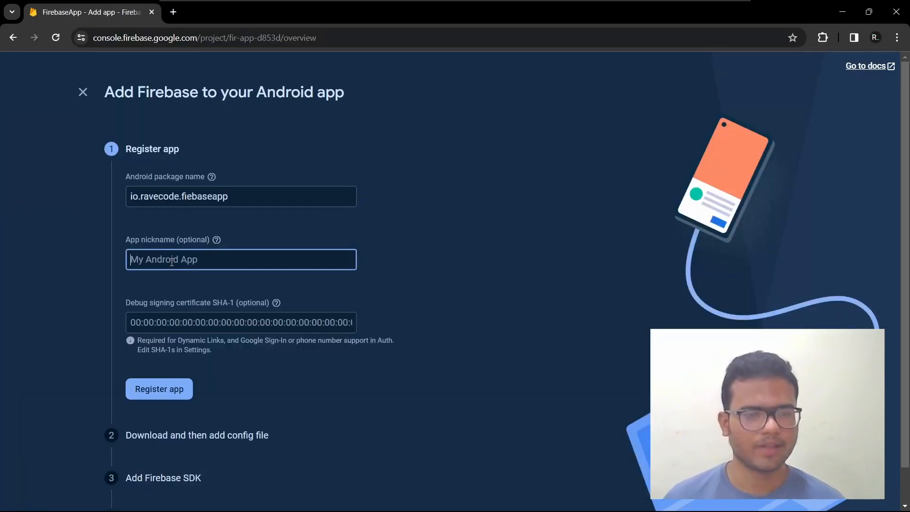
pyautogui.write('FirebaseApp')
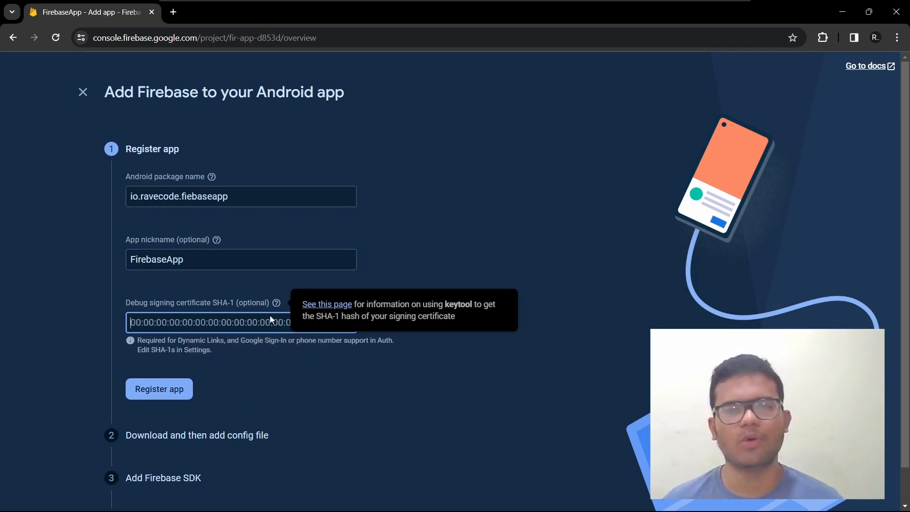
pyautogui.moveTo(450, 252)
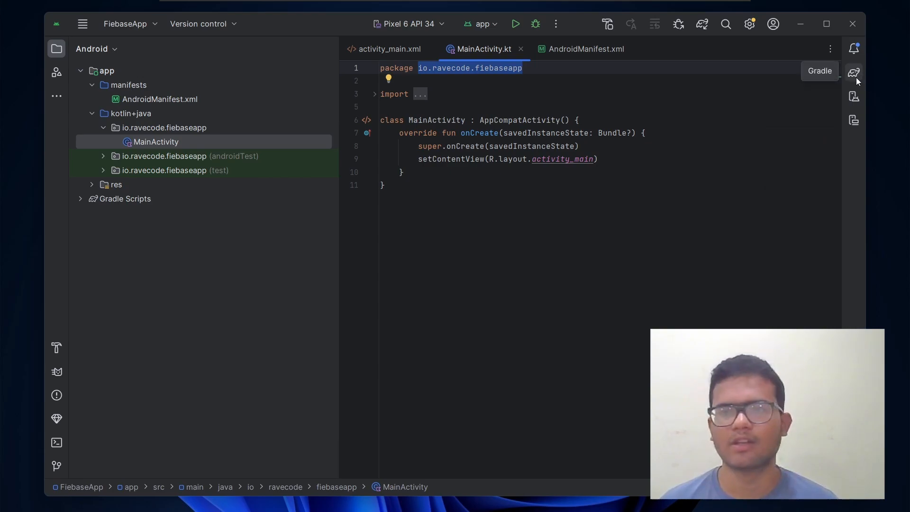
# - Show the Gradle tool window with FiebaseApp's tasks
pyautogui.click(854, 72)
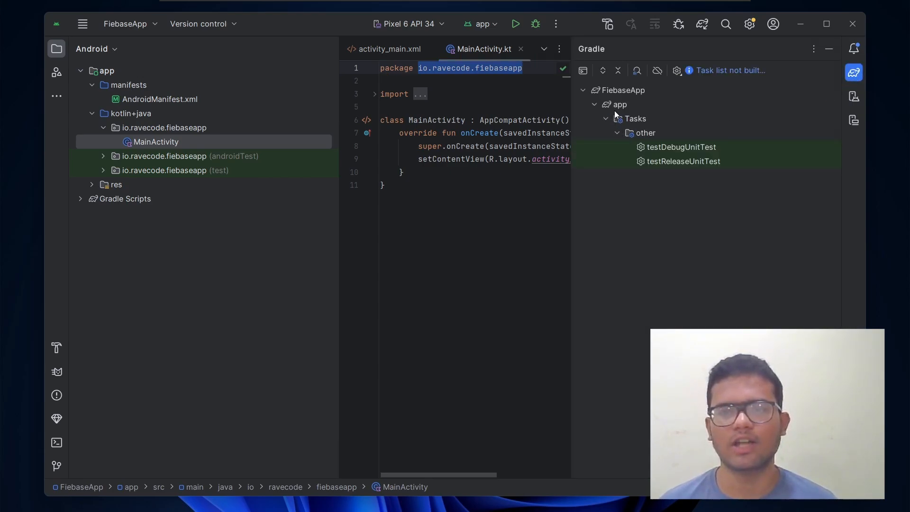
pyautogui.moveTo(696, 104)
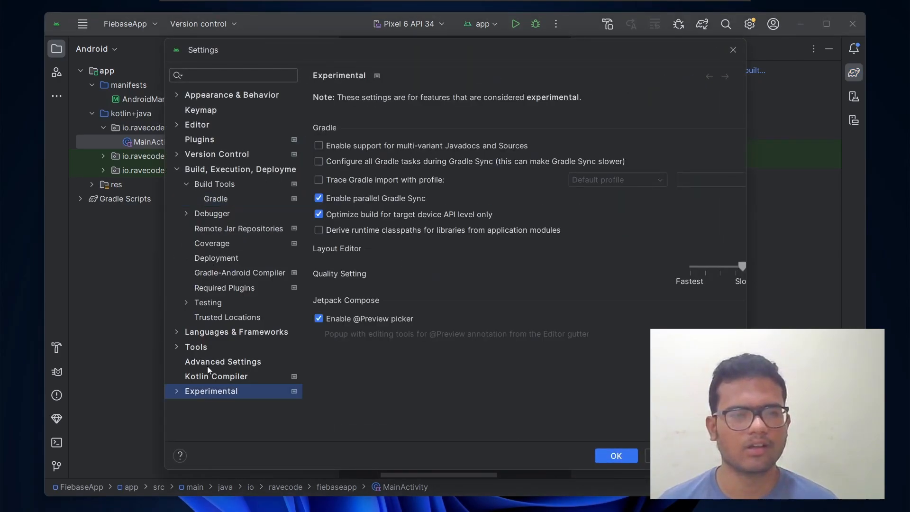
# - Enable 'Configure all Gradle tasks during Gradle Sync' under Experimental and confirm
pyautogui.click(177, 391)
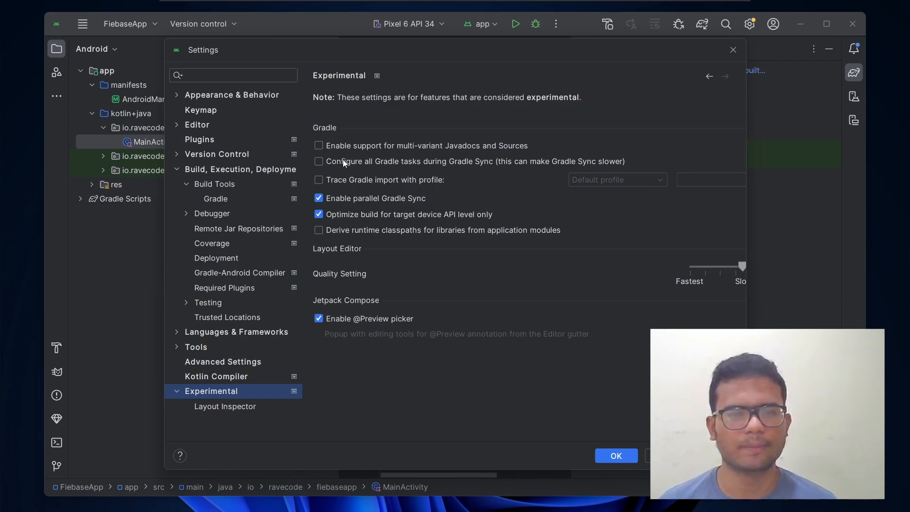
pyautogui.click(319, 161)
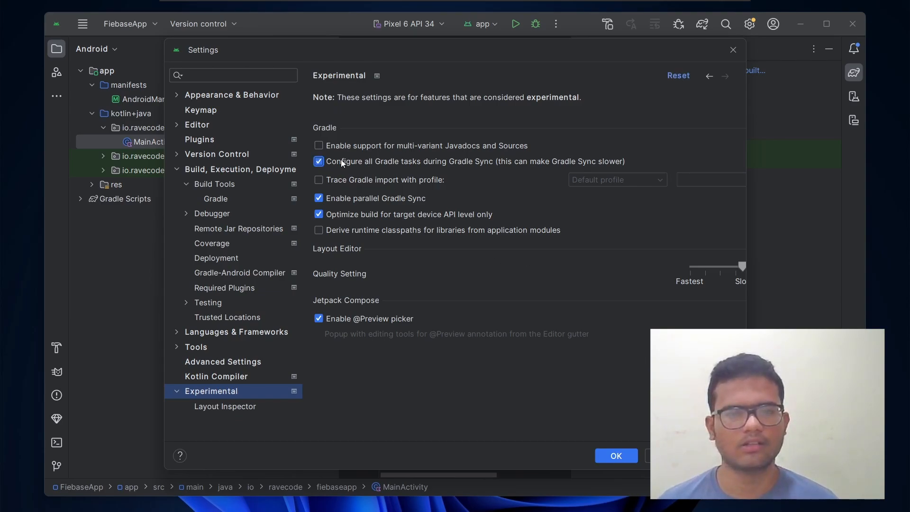
pyautogui.click(233, 75)
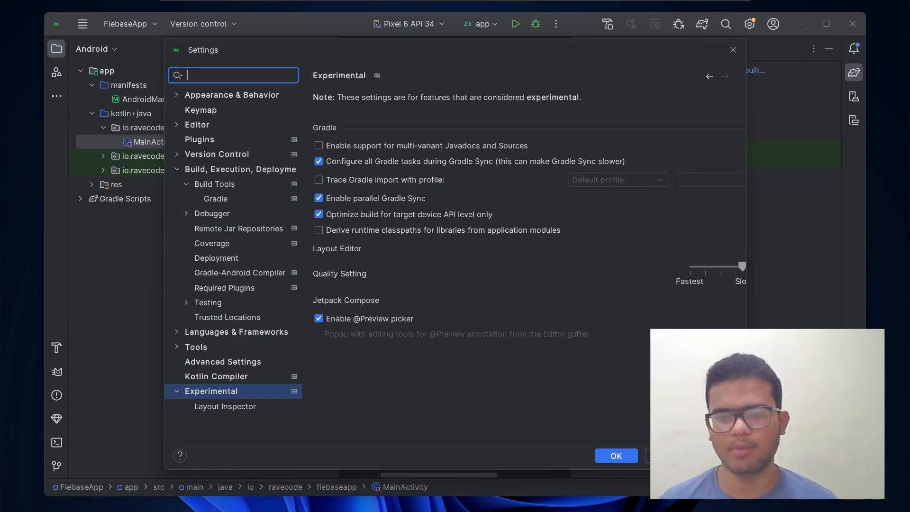
pyautogui.click(617, 456)
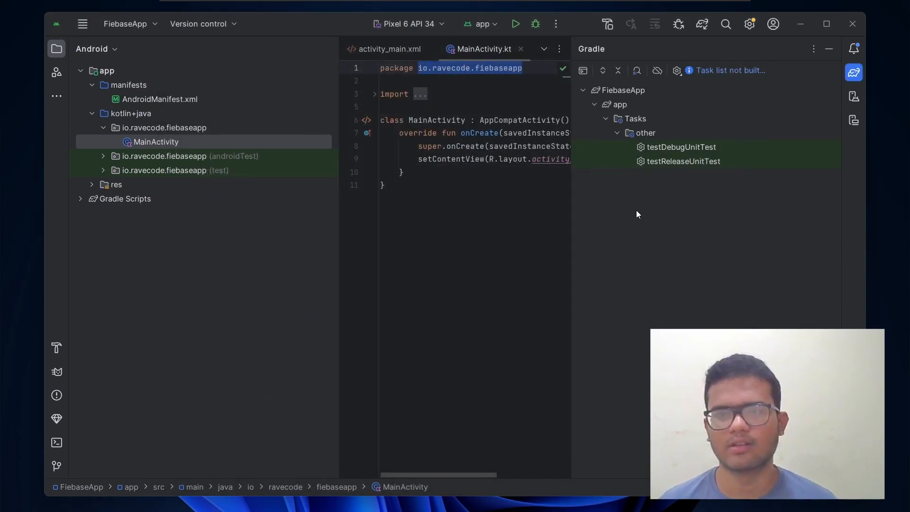
pyautogui.moveTo(702, 24)
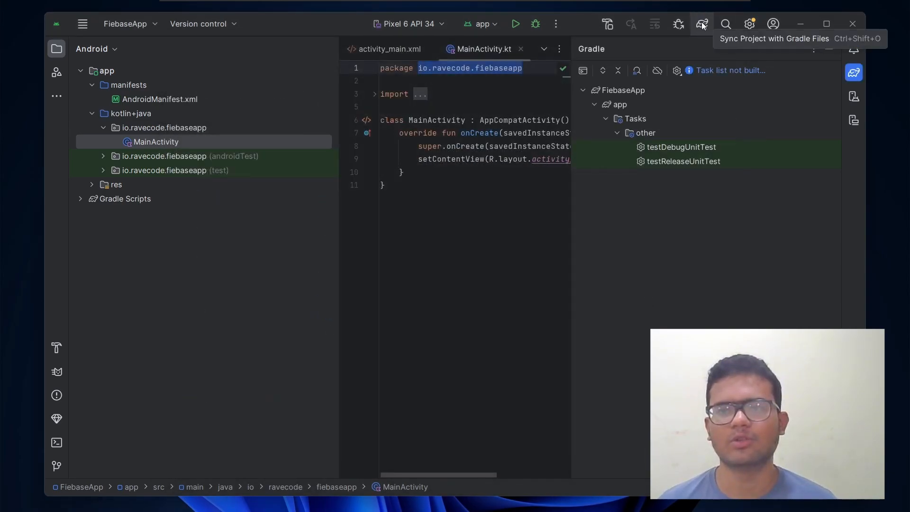
# - Sync the project with Gradle files and collapse the 'other' task group
pyautogui.click(702, 24)
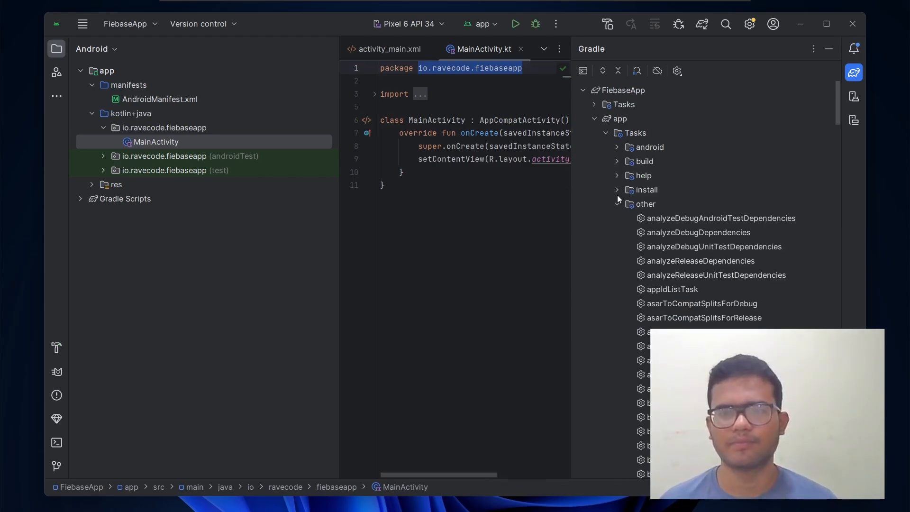
pyautogui.click(617, 204)
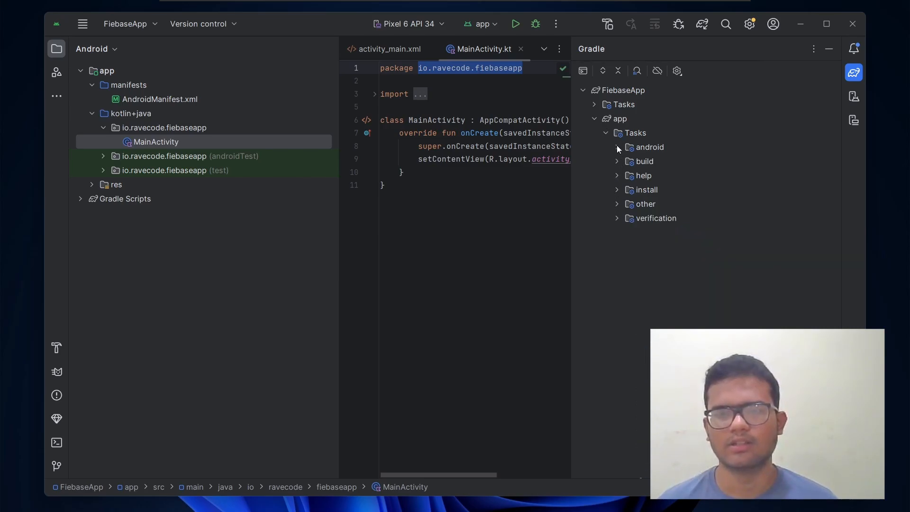
# - Run the Gradle signingReport task and copy the debug SHA-1 fingerprint
pyautogui.click(618, 147)
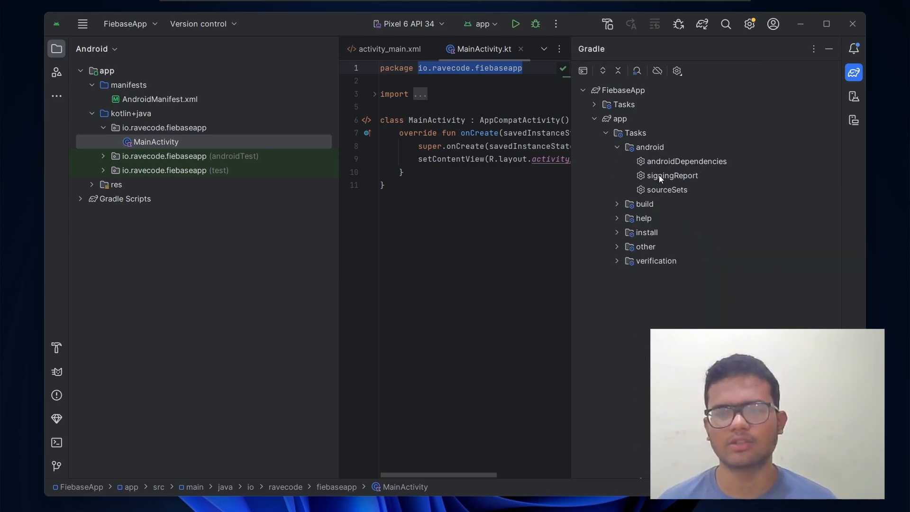
pyautogui.doubleClick(672, 175)
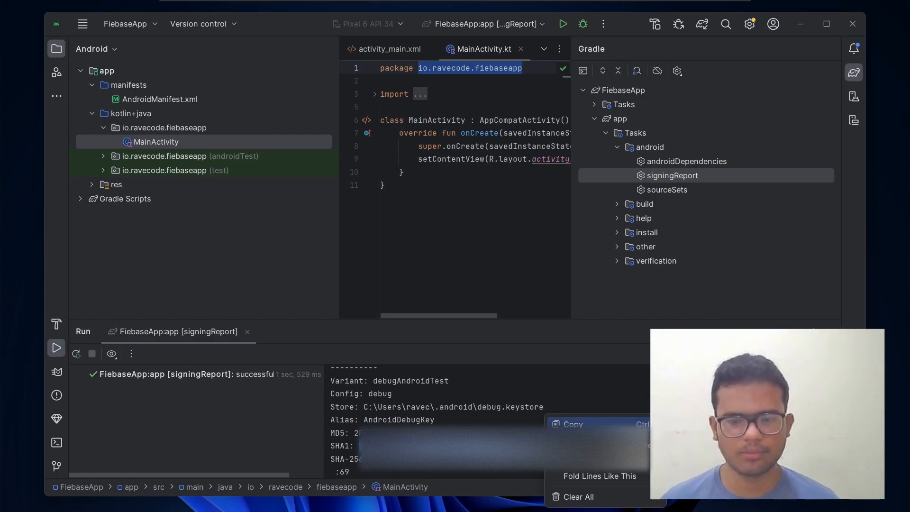
pyautogui.click(474, 381)
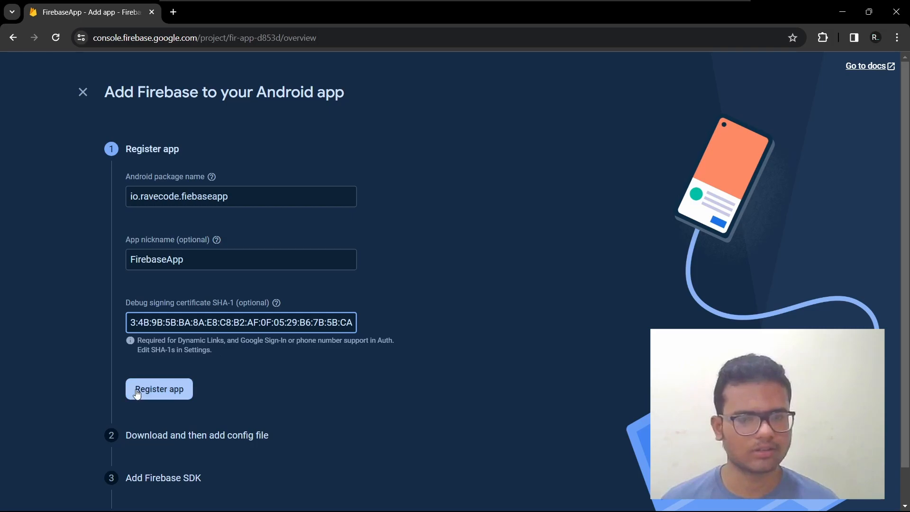
# - Register the Android app with its SHA-1 and download google-services.json
pyautogui.click(159, 389)
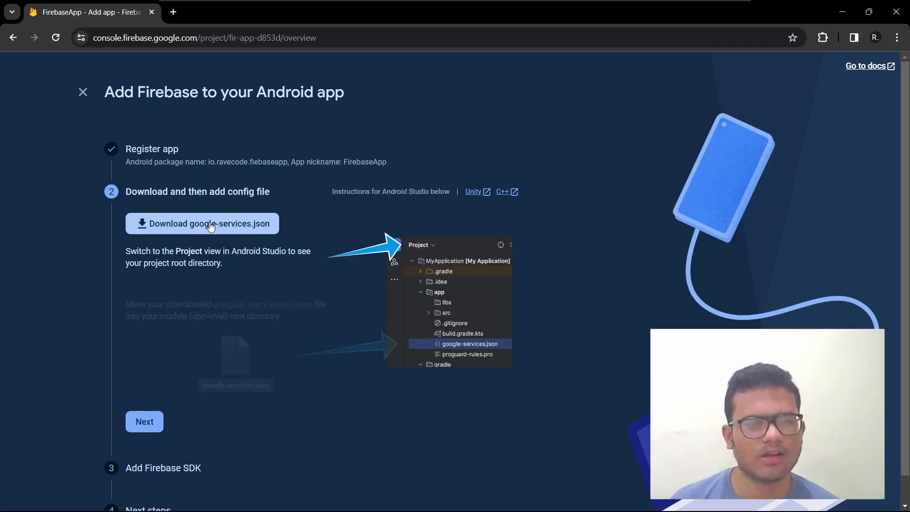
pyautogui.click(209, 224)
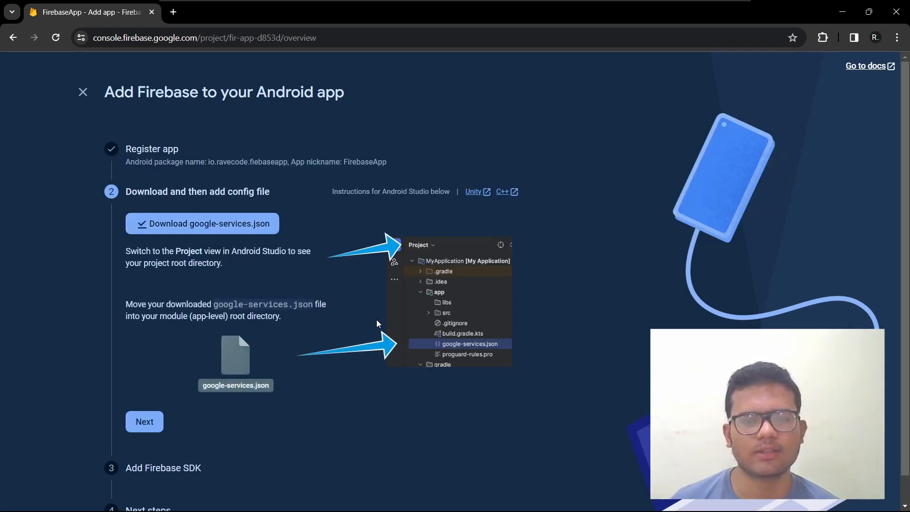
pyautogui.click(203, 224)
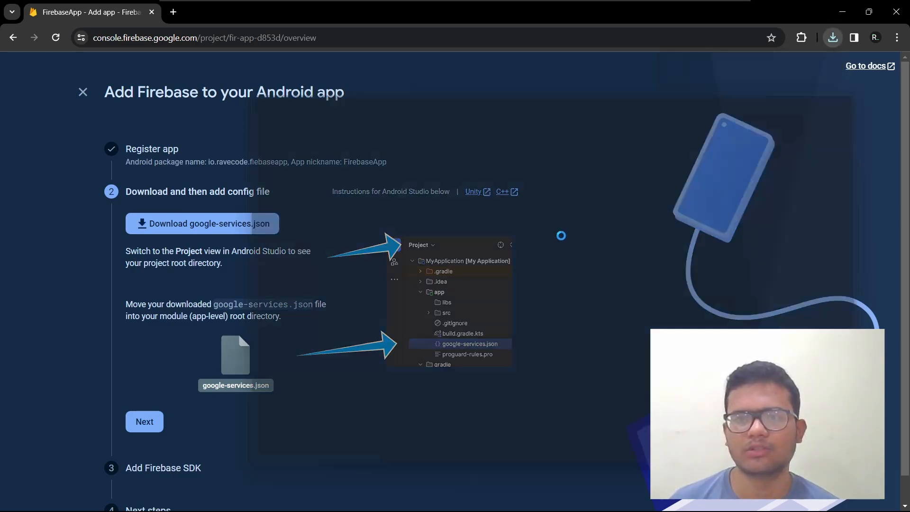
pyautogui.press('alt+tab')
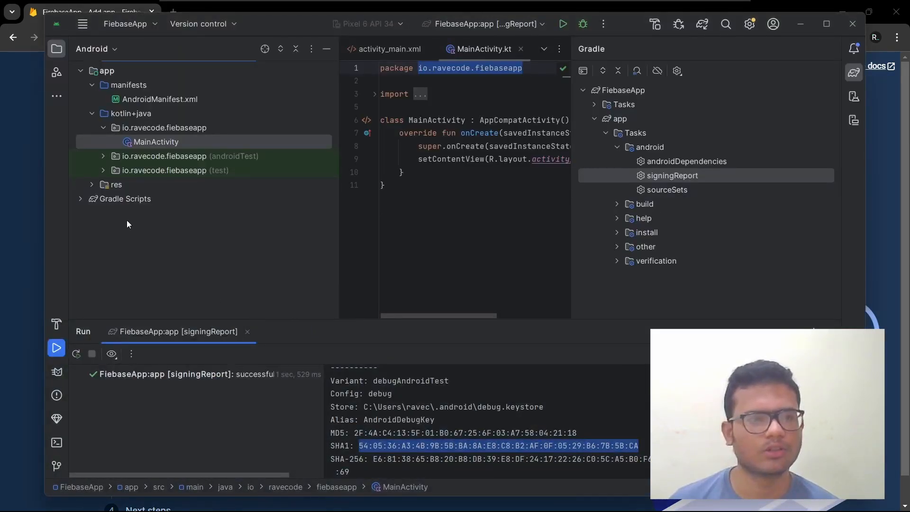
# - Move google-services.json from Downloads into the app module folder, then advance to Add Firebase SDK
pyautogui.click(93, 48)
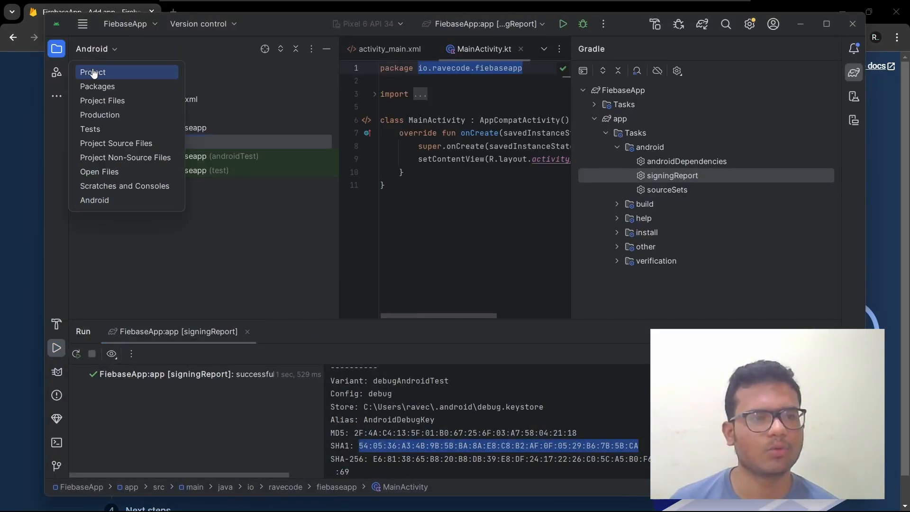
pyautogui.click(92, 72)
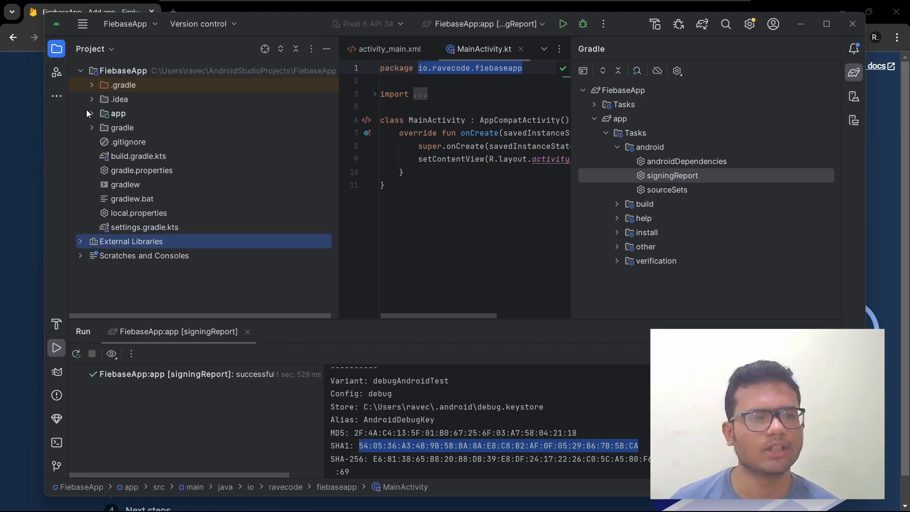
pyautogui.click(117, 113)
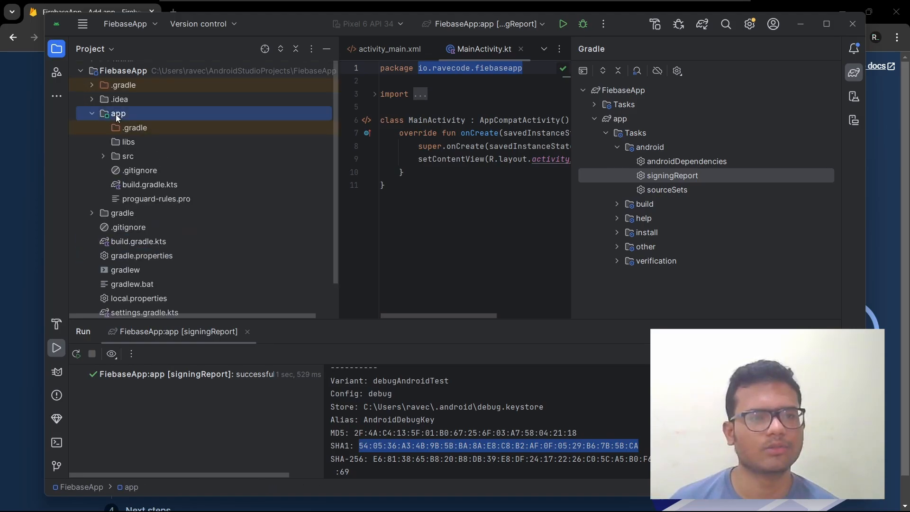
pyautogui.press('alt+tab')
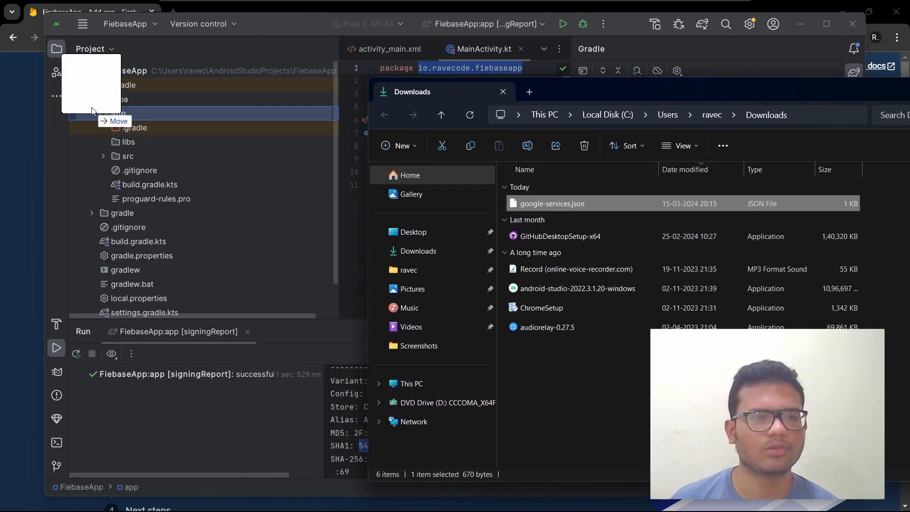
pyautogui.click(503, 92)
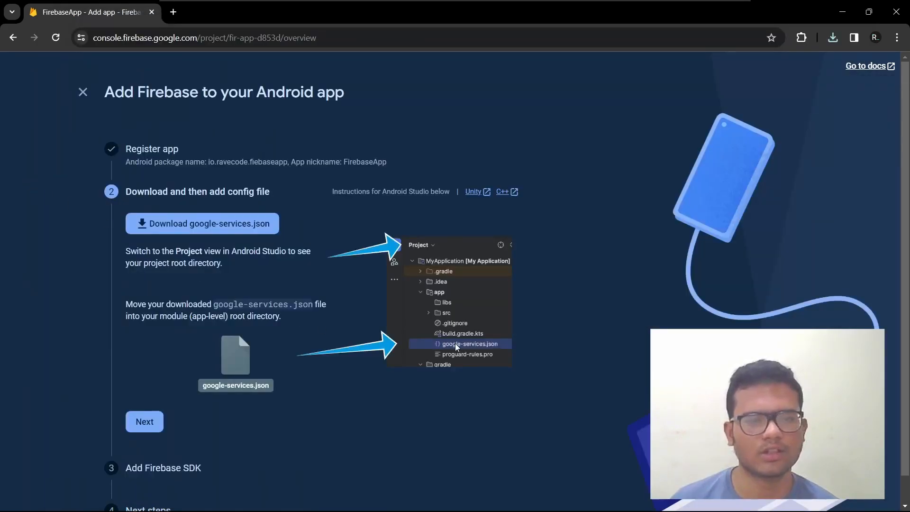
pyautogui.press('alt+tab')
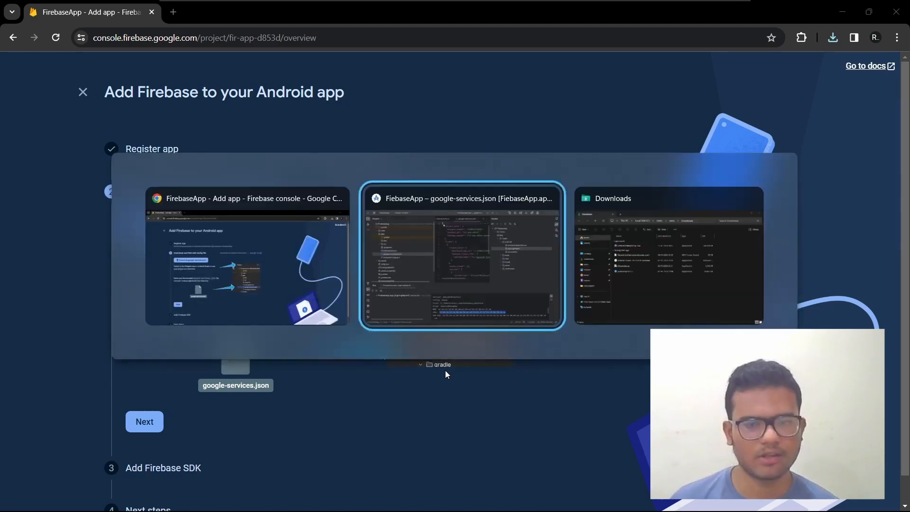
pyautogui.click(463, 198)
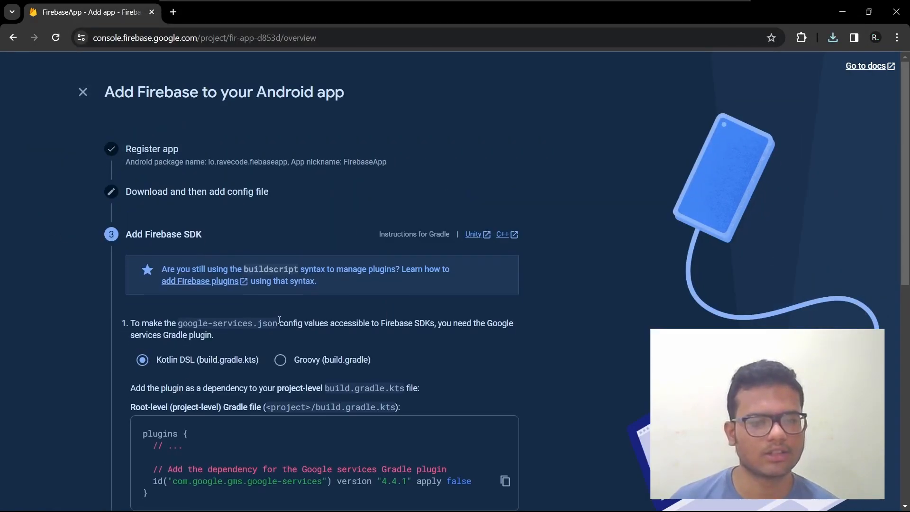
# - Copy the Kotlin DSL root-level Google services plugin snippet and open the project build.gradle.kts
pyautogui.scroll(-3)
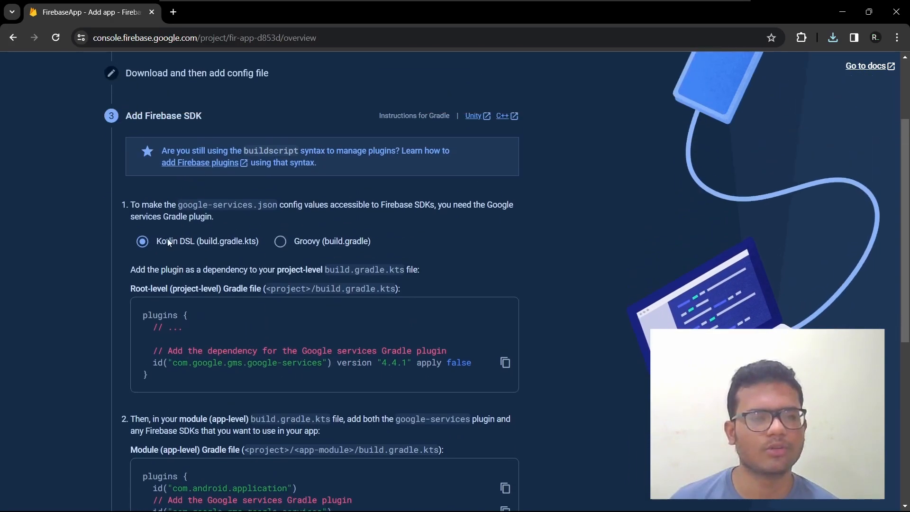
pyautogui.click(280, 241)
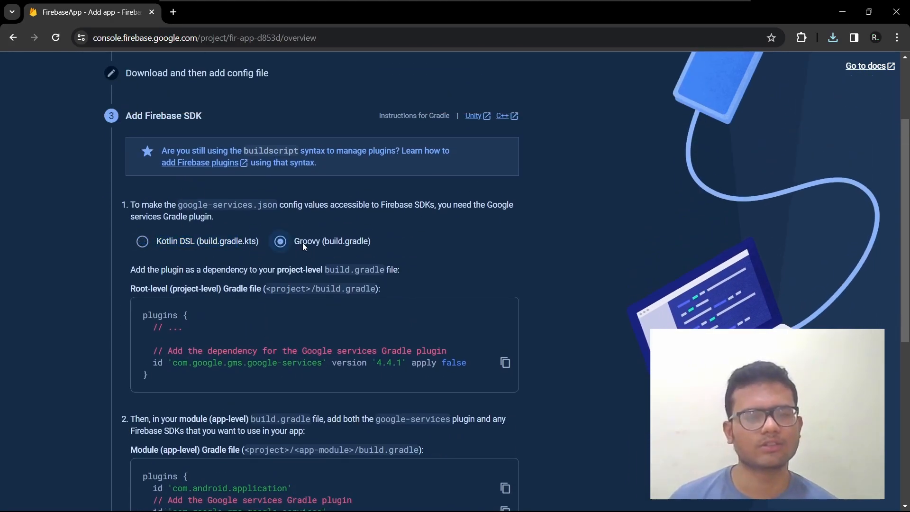
pyautogui.click(142, 241)
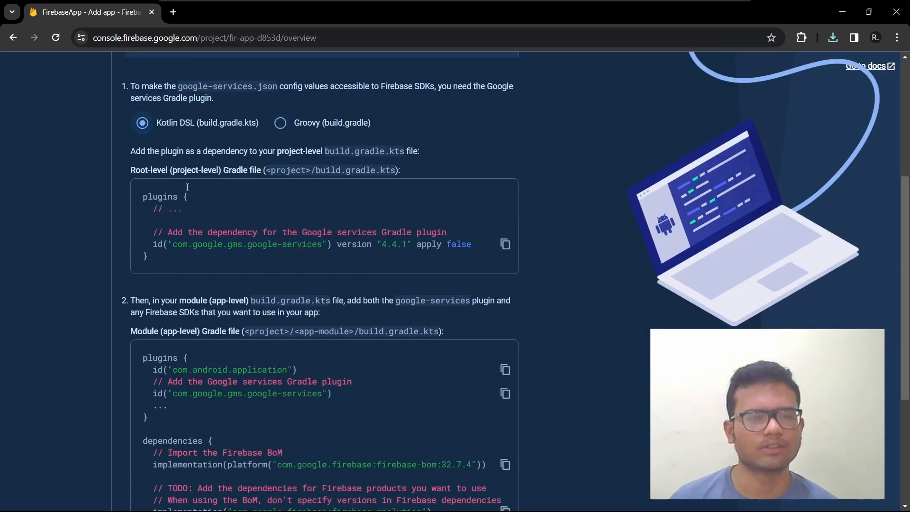
pyautogui.click(505, 245)
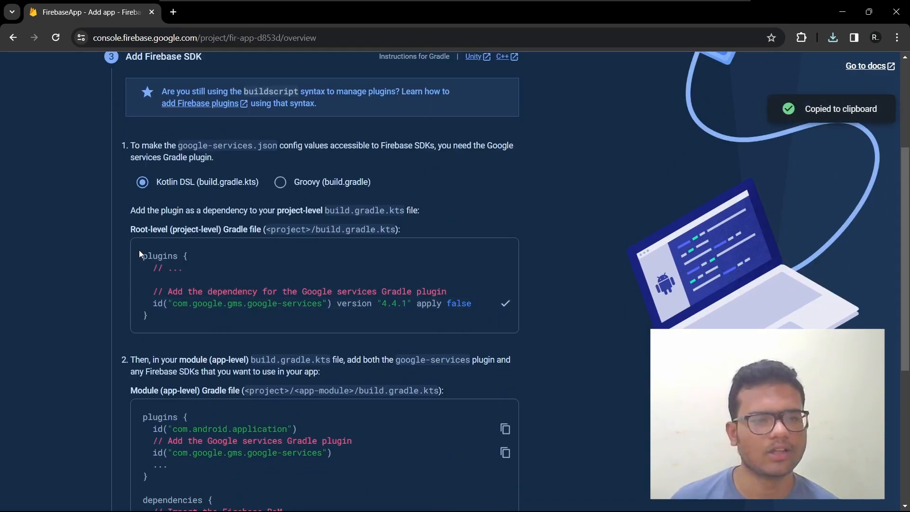
pyautogui.press('alt+tab')
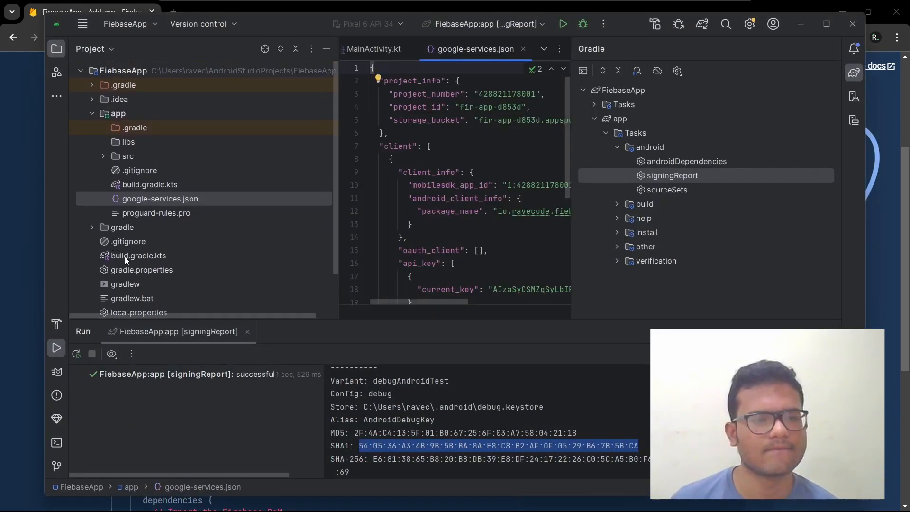
pyautogui.click(138, 255)
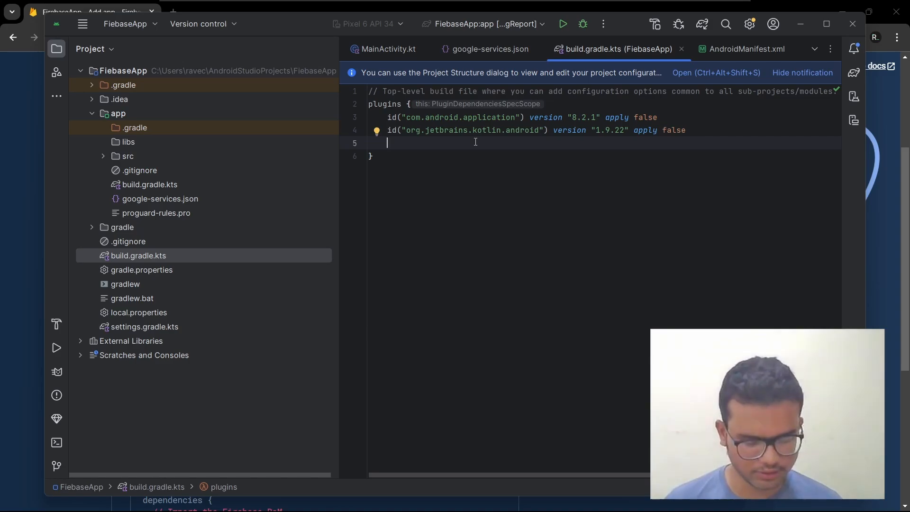
# - Declare id("com.google.gms.google-services") version "4.4.1" apply false, then open the app's build.gradle.kts
pyautogui.write('id("com.google.gms.google-services") version "4.4.1" apply false')
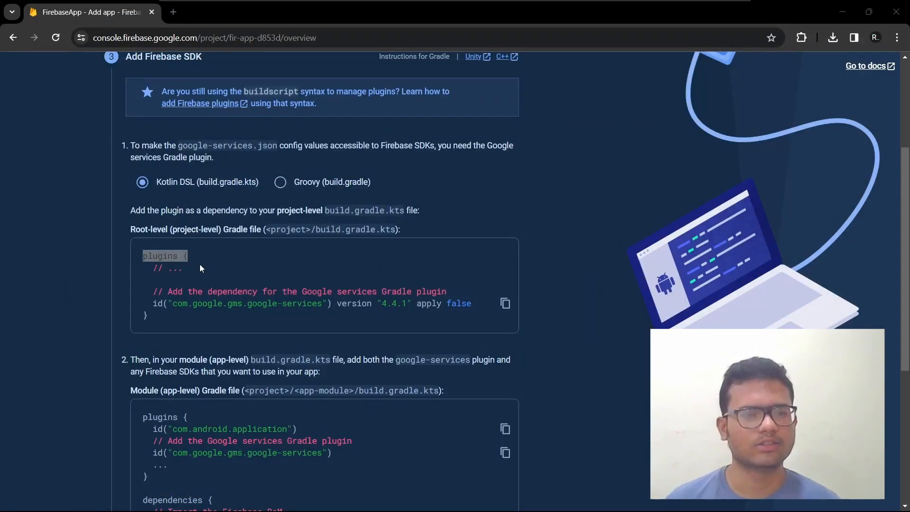
pyautogui.scroll(-3)
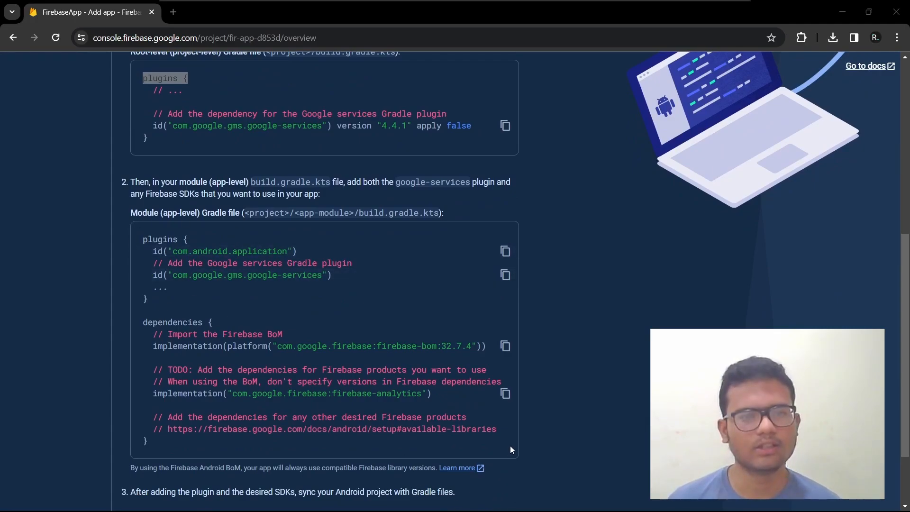
pyautogui.press('alt+tab')
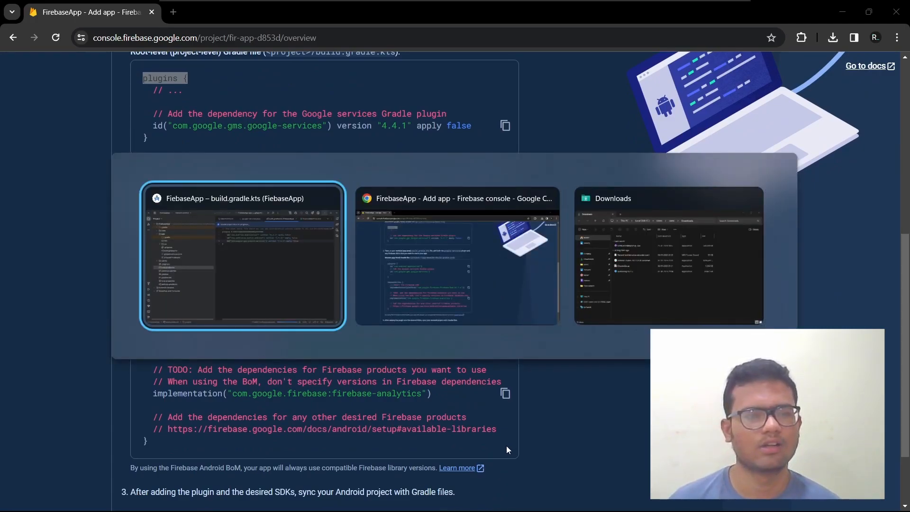
pyautogui.click(242, 255)
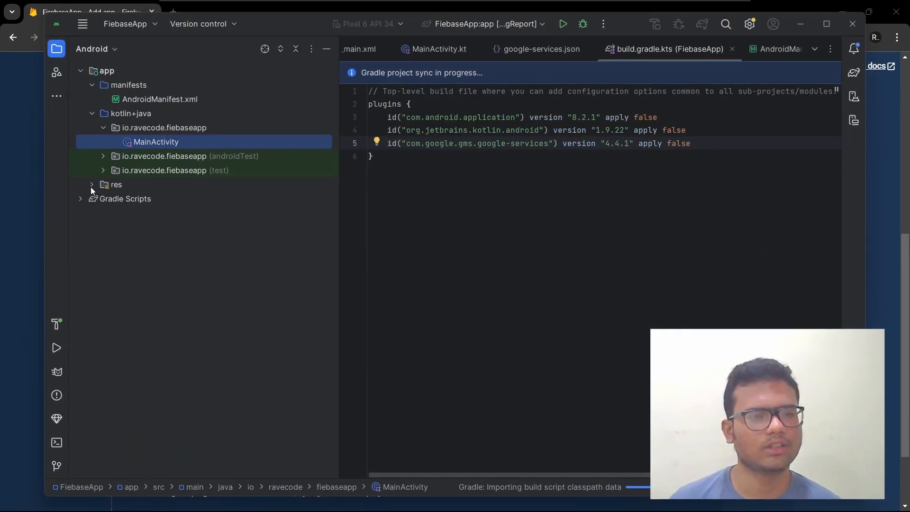
pyautogui.click(80, 199)
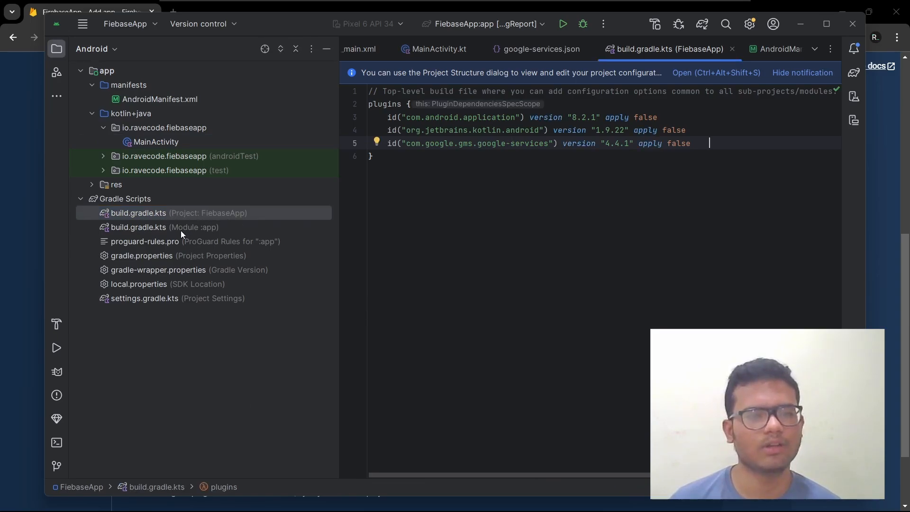
pyautogui.click(139, 227)
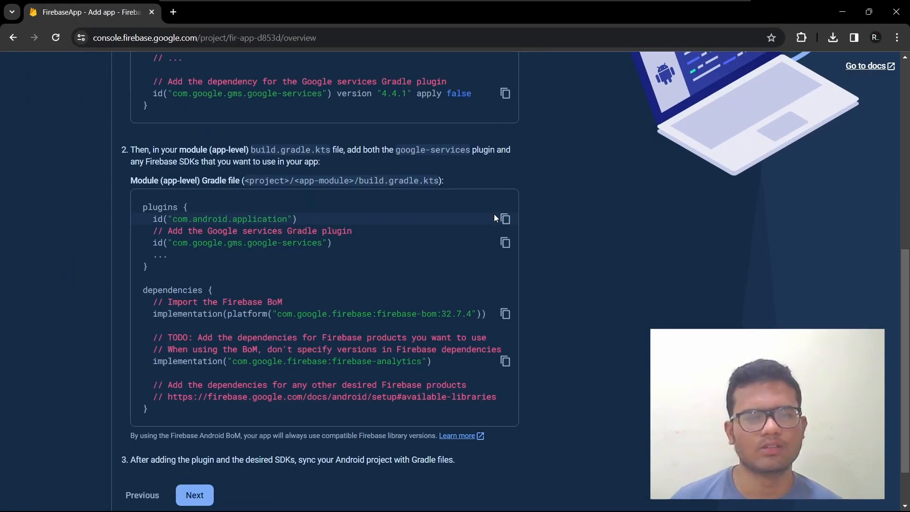
# - Copy the app-level Google services plugin snippet from the Module Gradle instructions
pyautogui.click(505, 219)
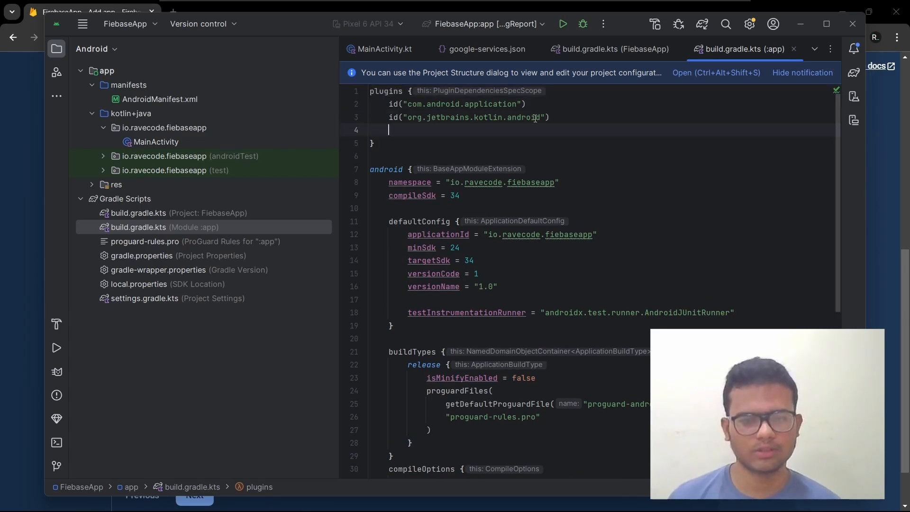
# - Type id("com.google.gms.google-services") alongside id("com.android.application") in the app plugins block
pyautogui.write('id("com.google.gms.google-services")')
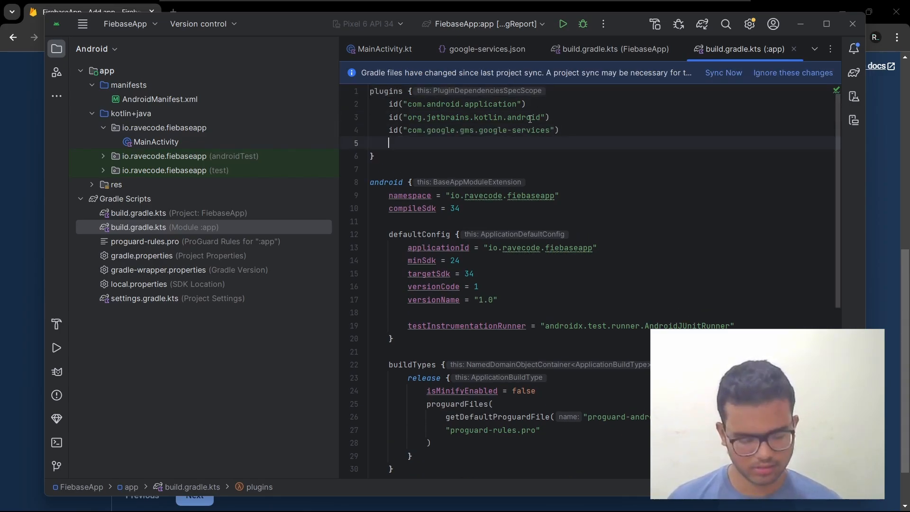
pyautogui.write('id("com.android.application")')
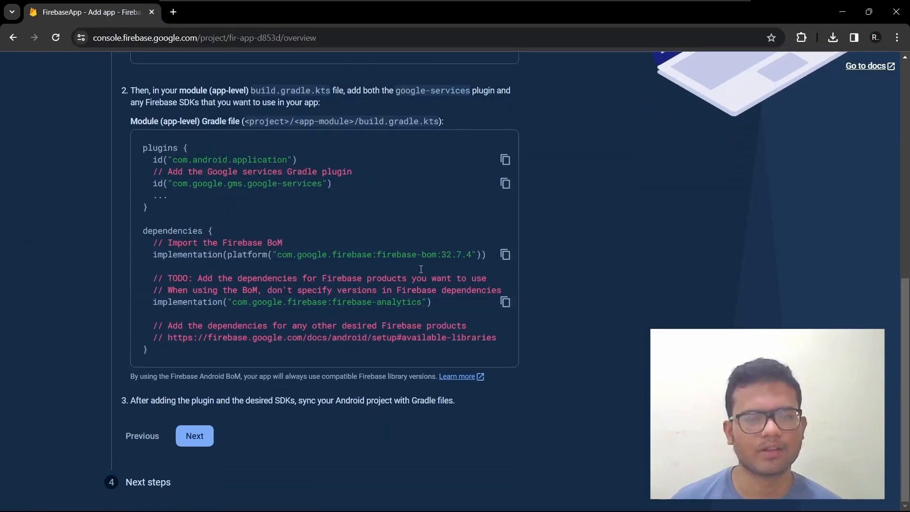
# - Copy the firebase-bom platform implementation line and return to Android Studio
pyautogui.click(505, 254)
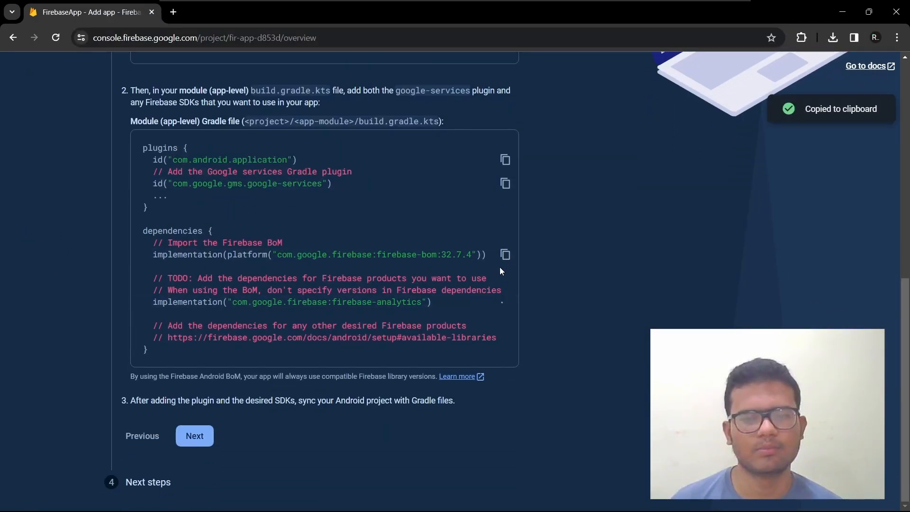
pyautogui.press('alt+tab')
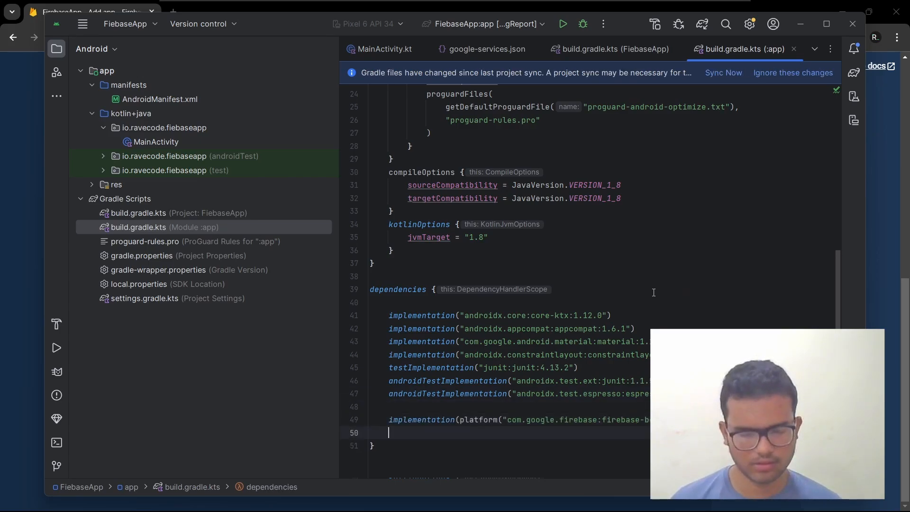
# - Add implementation("com.google.firebase:firebase-analytics") below the BoM line in the app dependencies
pyautogui.write('implementation("com.google.firebase:firebase-analytics")')
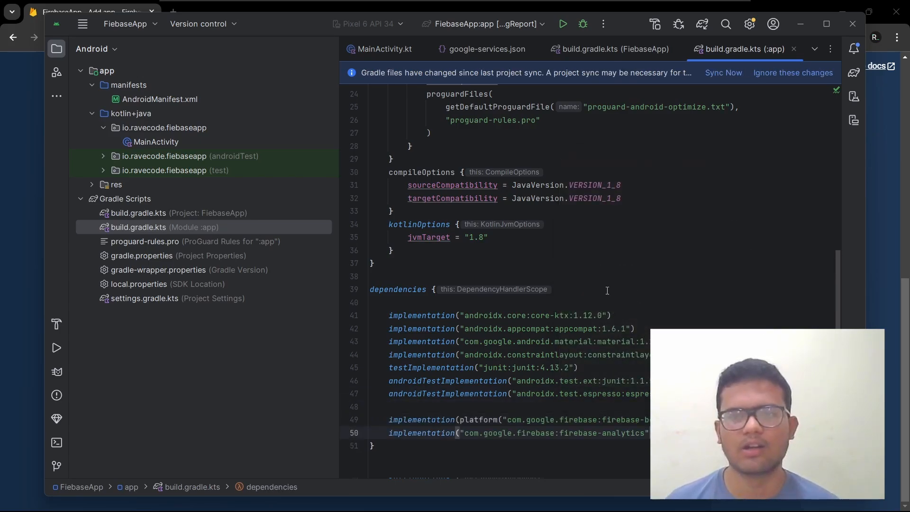
pyautogui.click(724, 72)
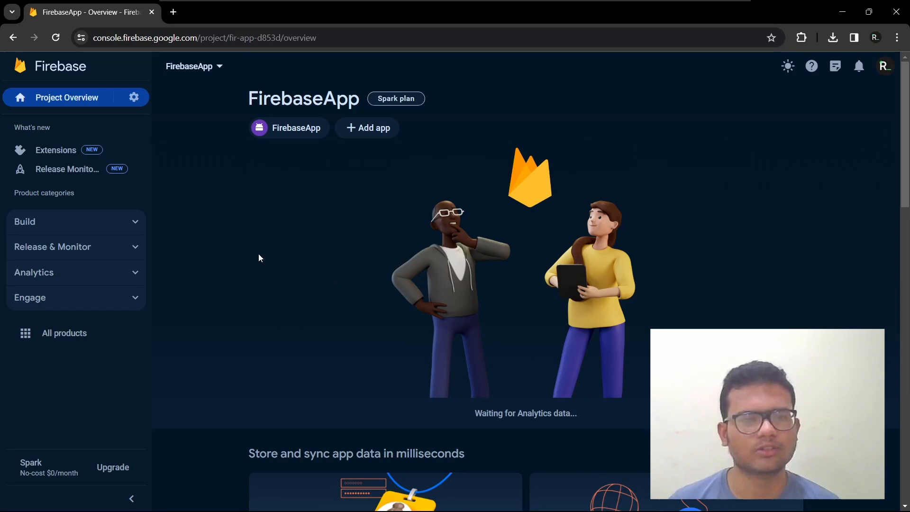
pyautogui.moveTo(143, 151)
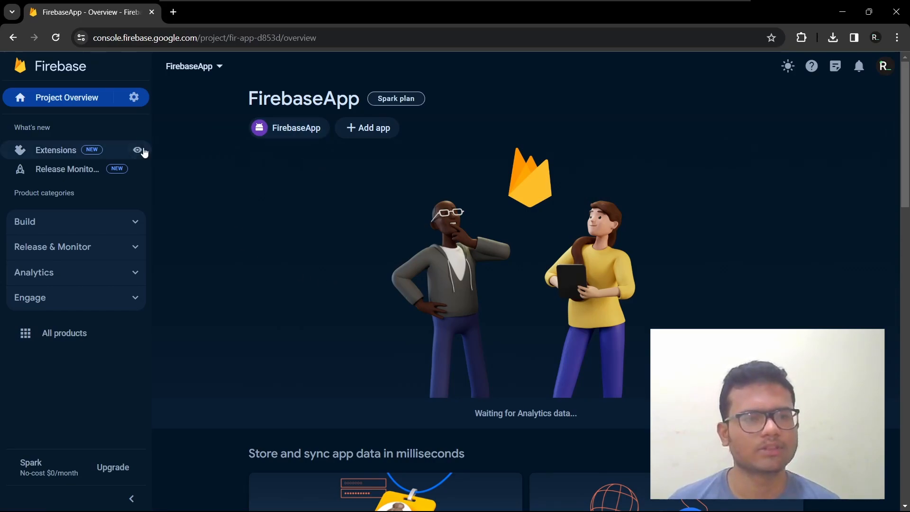
# - Expand the Build category in the Project Overview sidebar to list its products
pyautogui.click(24, 221)
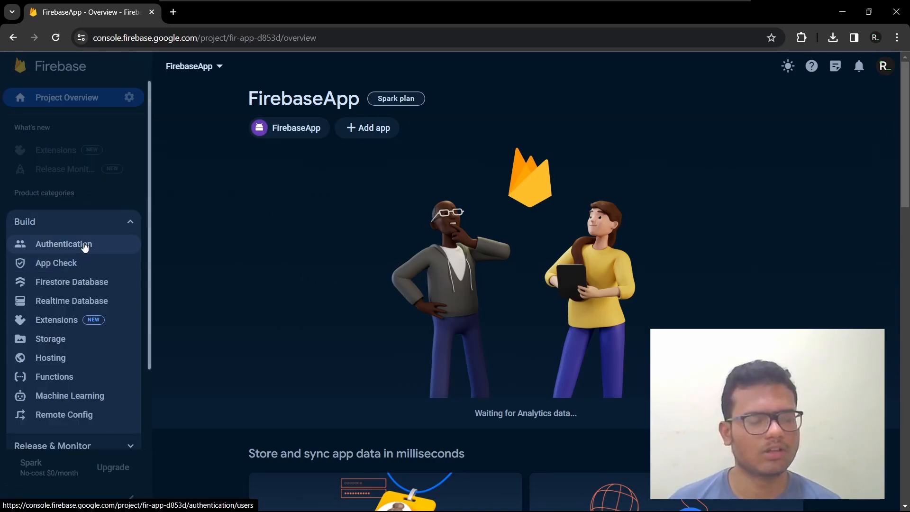